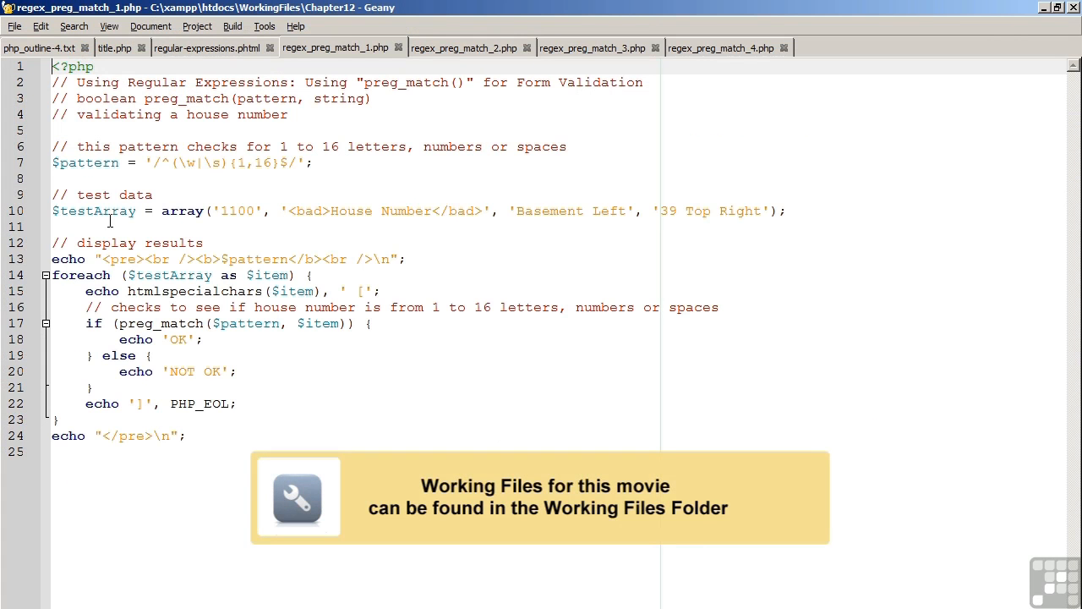
- Review the house number pattern and the four-value test array in regex_preg_match_1.php
{"action": "left_click", "coordinate": [84, 162]}
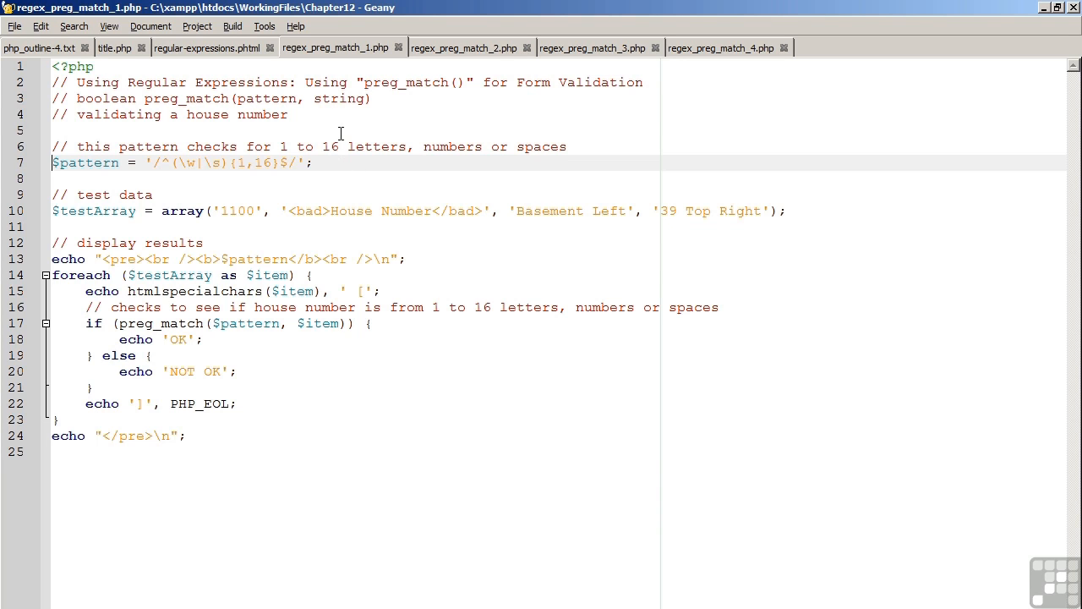
{"action": "mouse_move", "coordinate": [389, 155]}
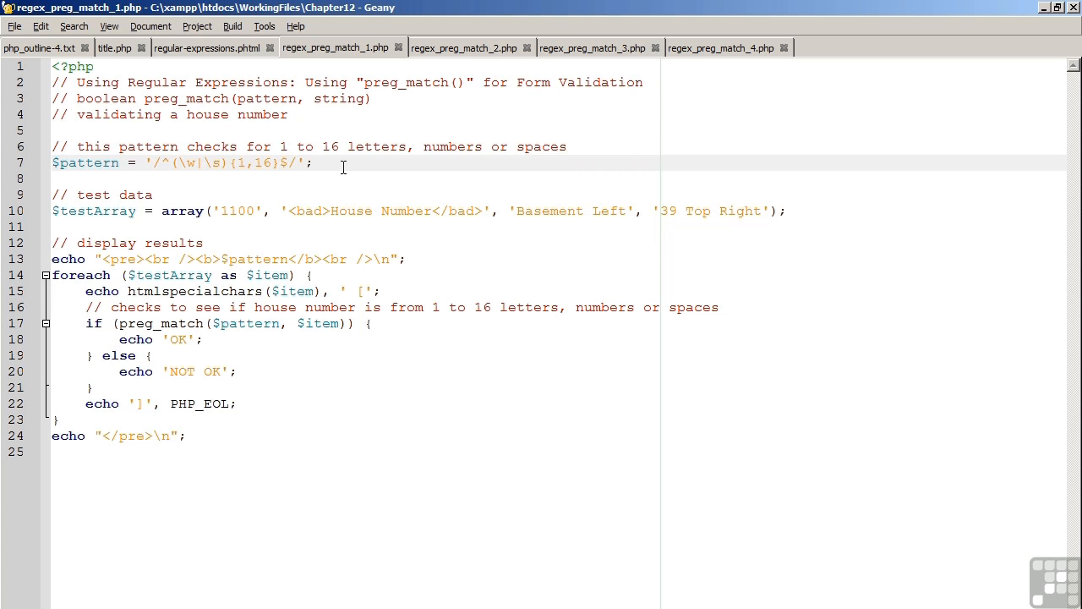
{"action": "left_click", "coordinate": [53, 211]}
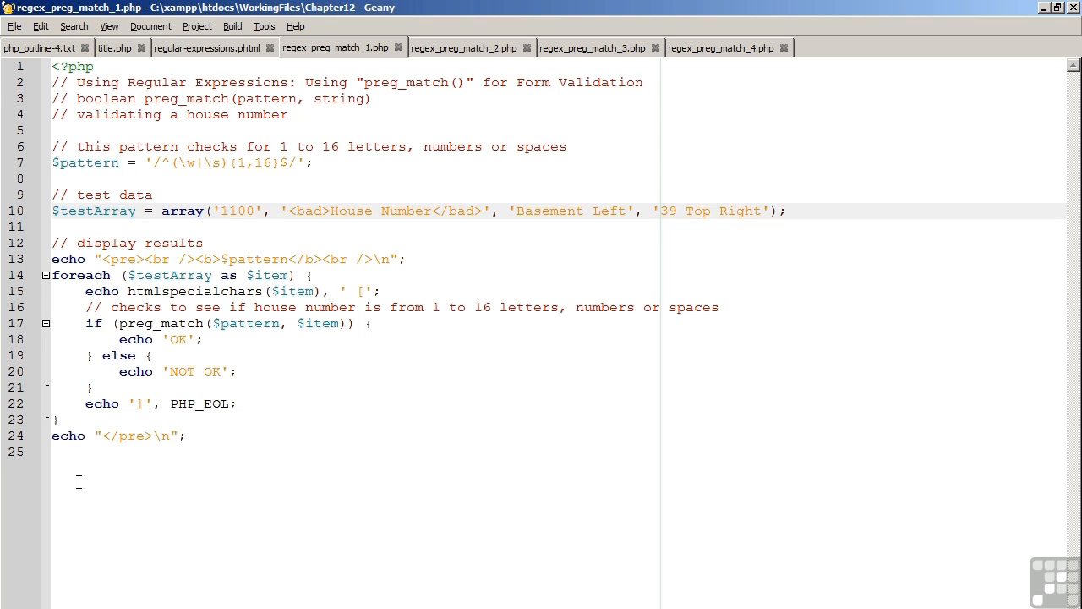
{"action": "mouse_move", "coordinate": [48, 323]}
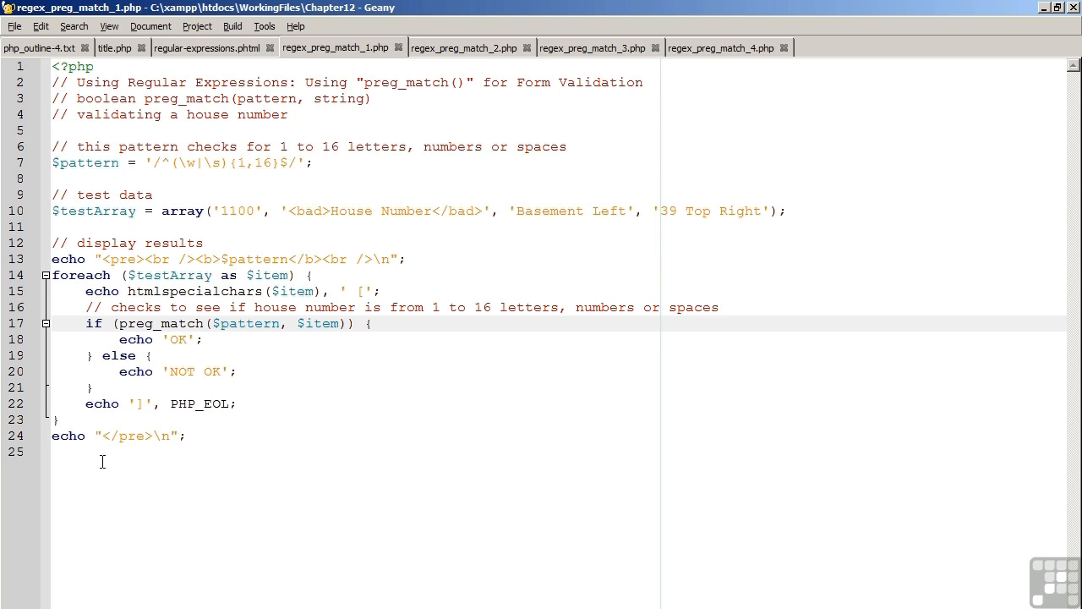
{"action": "mouse_move", "coordinate": [81, 490]}
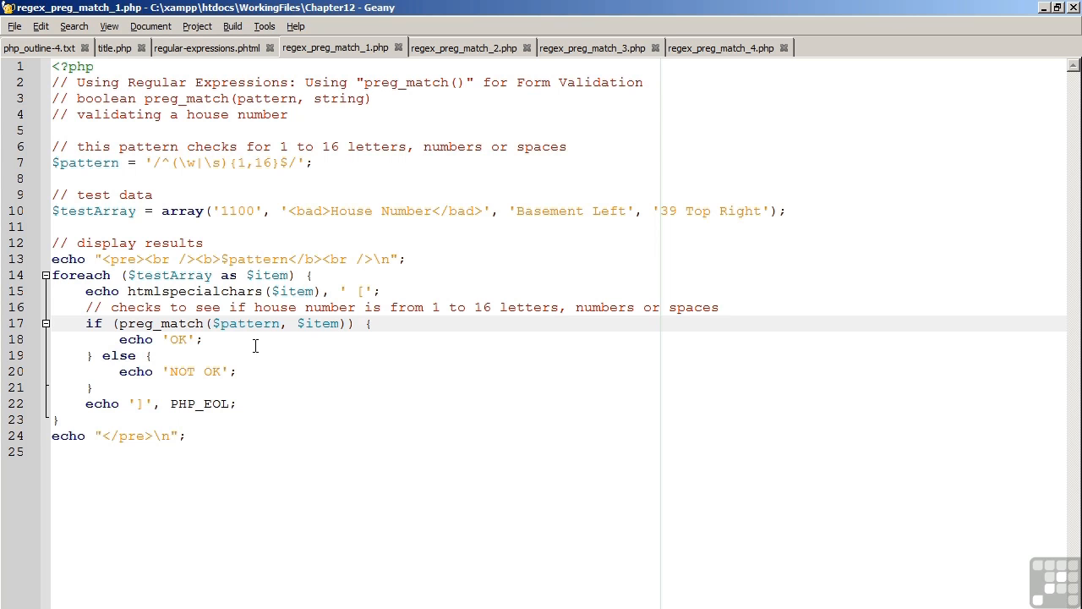
{"action": "mouse_move", "coordinate": [325, 339]}
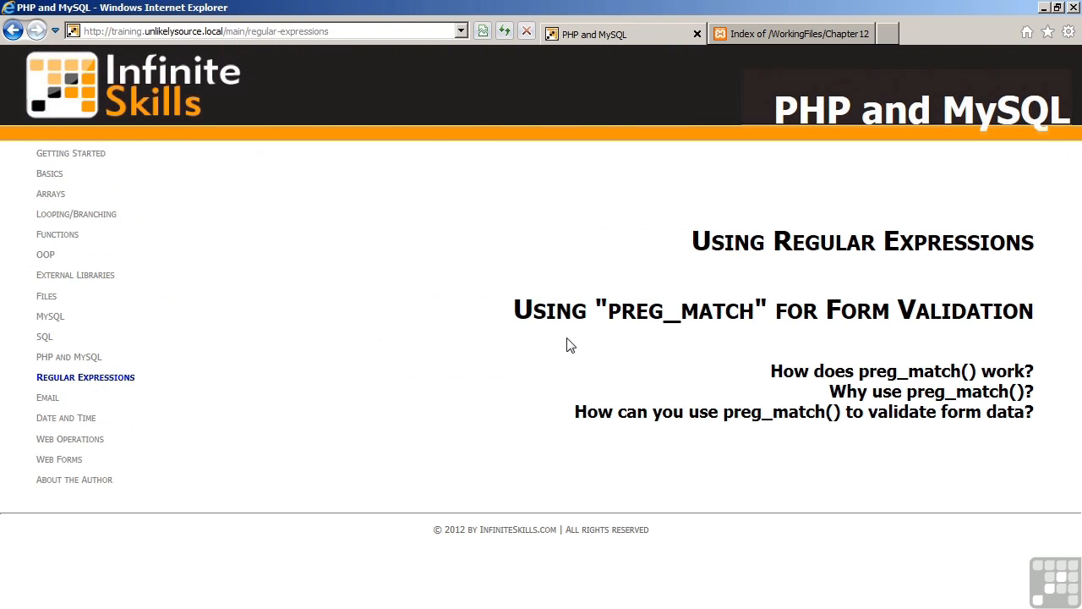
- Run regex_preg_match_1.php from the Chapter12 index to see the house number results
{"action": "left_click", "coordinate": [790, 34]}
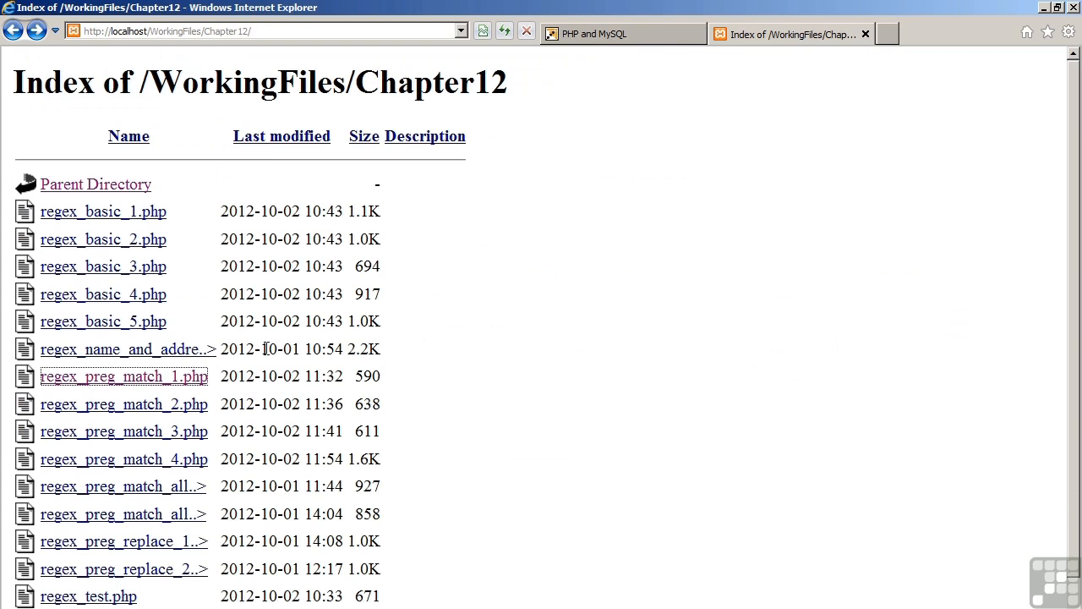
{"action": "left_click", "coordinate": [124, 375]}
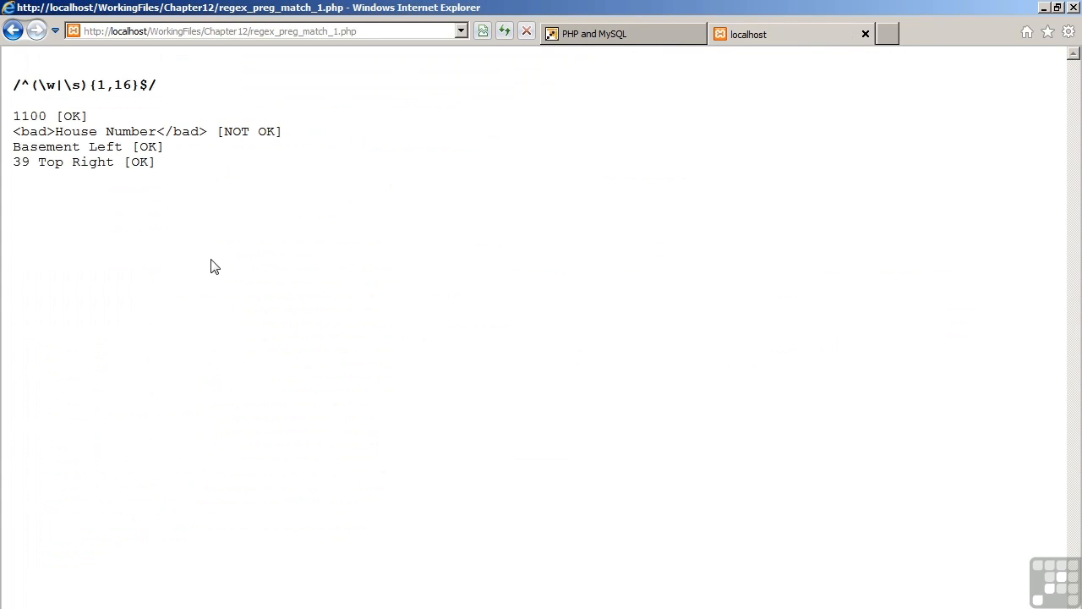
{"action": "mouse_move", "coordinate": [122, 224]}
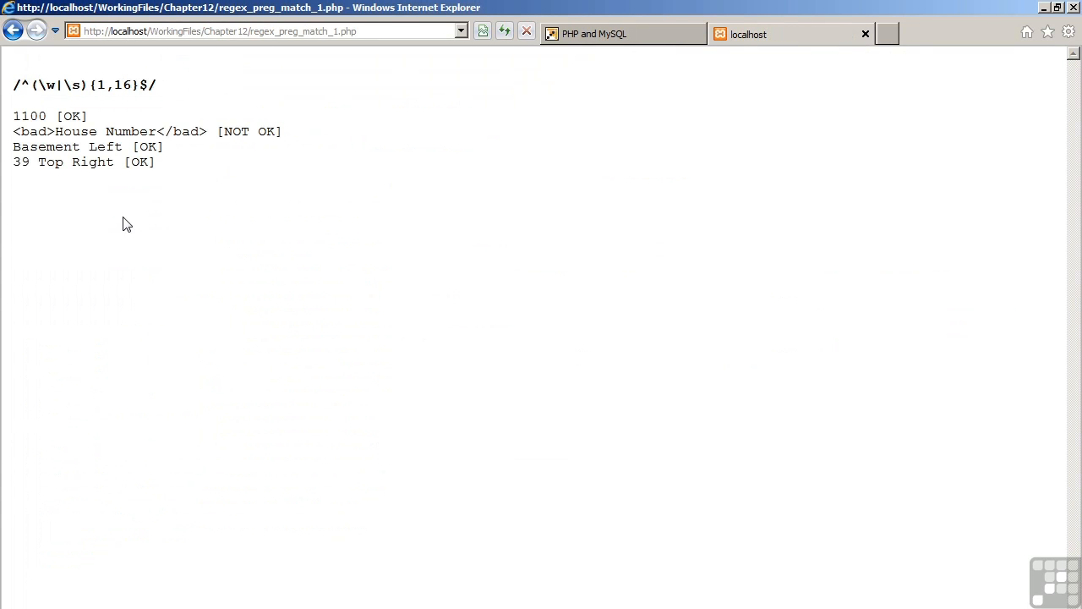
{"action": "mouse_move", "coordinate": [163, 220]}
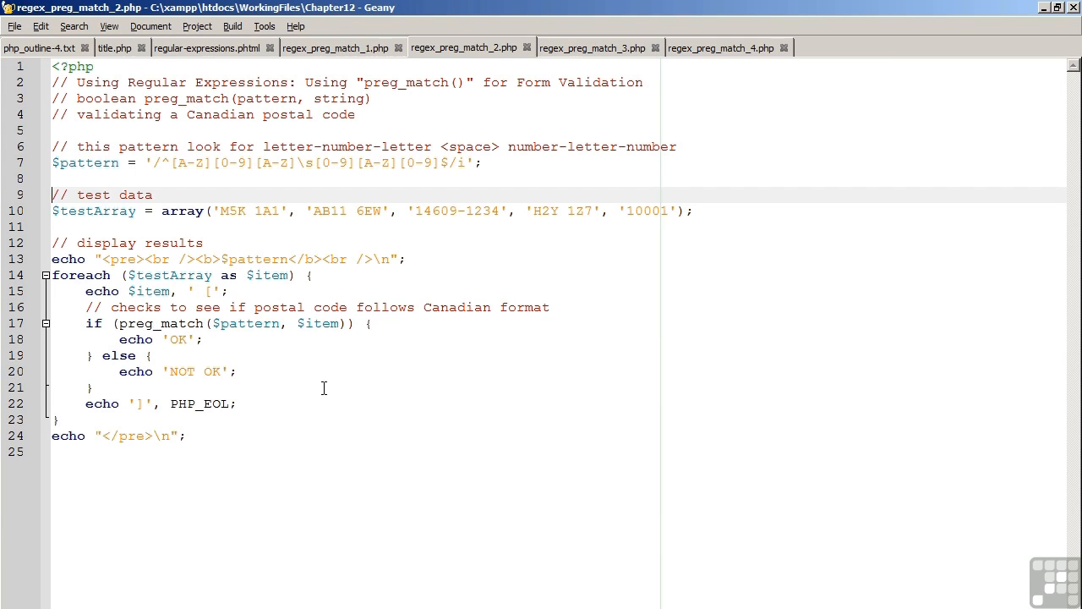
- Highlight the Canadian postal code $pattern line in regex_preg_match_2.php
{"action": "left_click", "coordinate": [52, 163]}
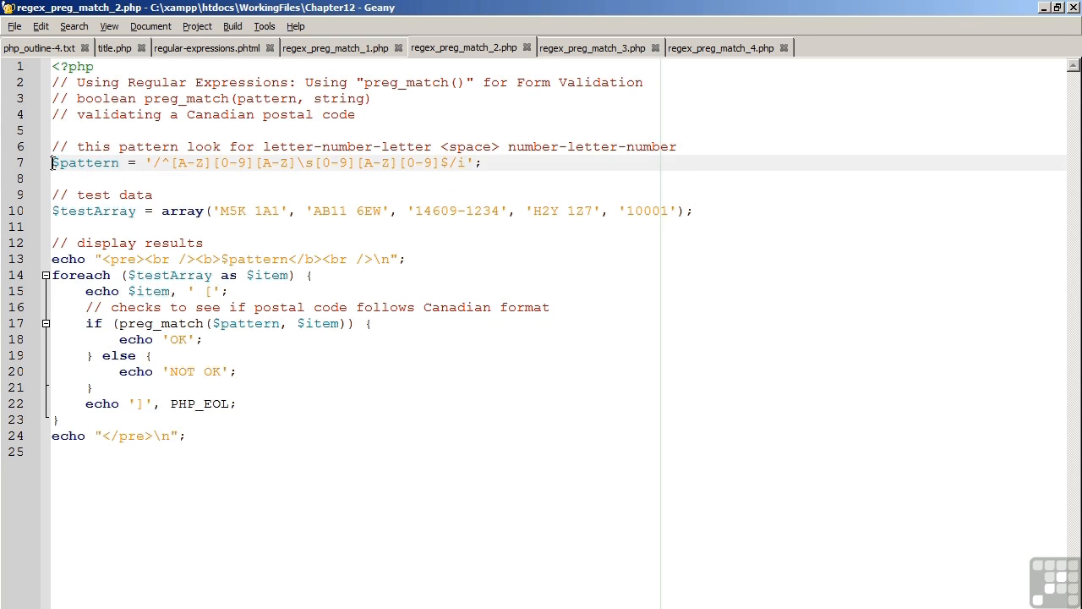
{"action": "mouse_move", "coordinate": [214, 481]}
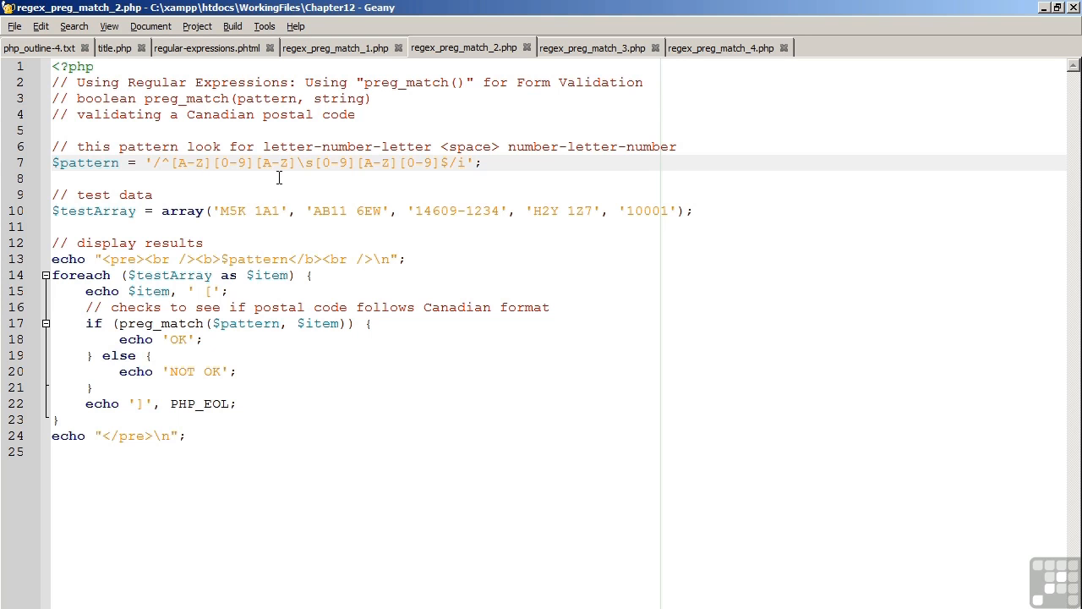
{"action": "mouse_move", "coordinate": [339, 182]}
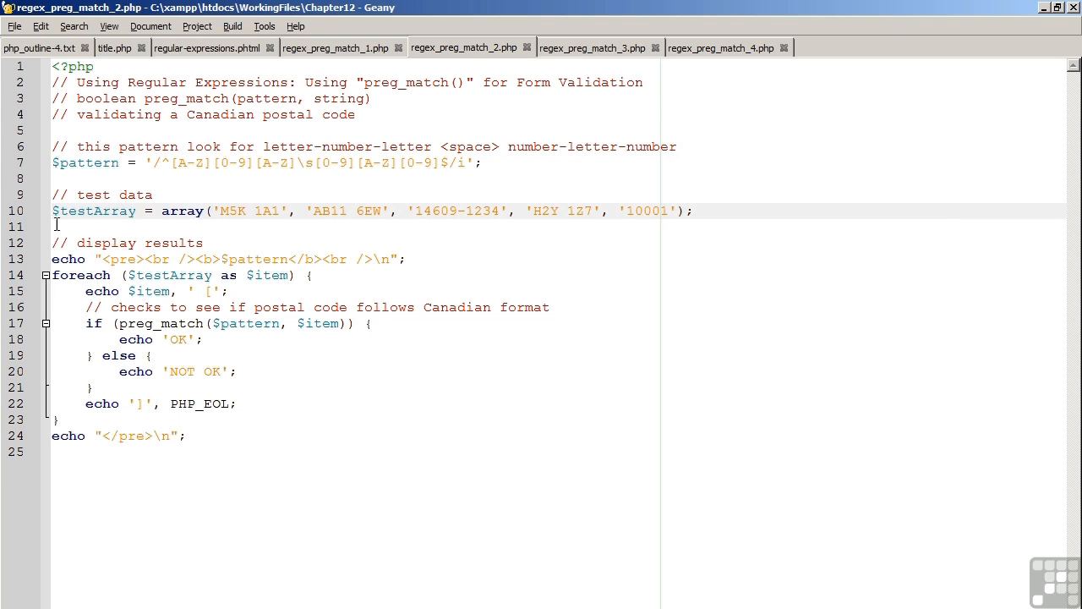
{"action": "mouse_move", "coordinate": [156, 499]}
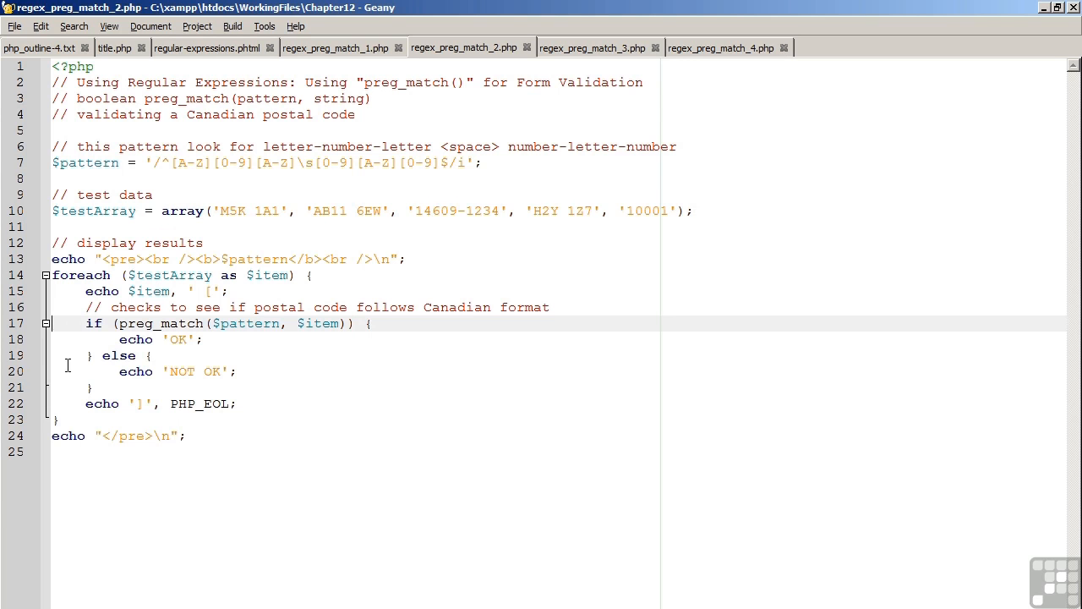
{"action": "mouse_move", "coordinate": [154, 507]}
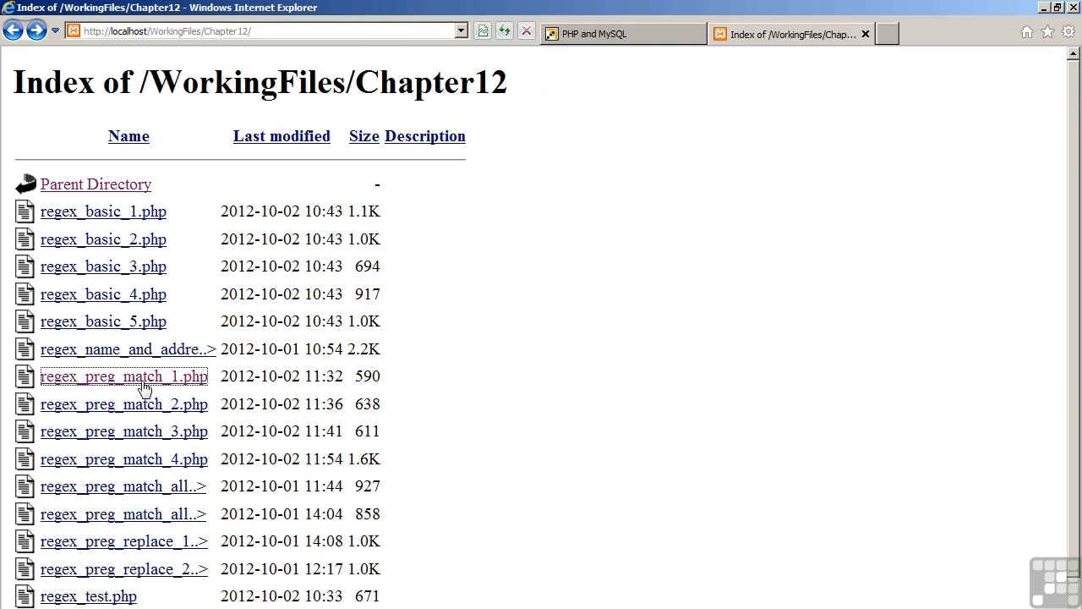
- Run regex_preg_match_2.php: M5K 1A1 and H2Y 1Z7 pass, three others fail
{"action": "left_click", "coordinate": [123, 404]}
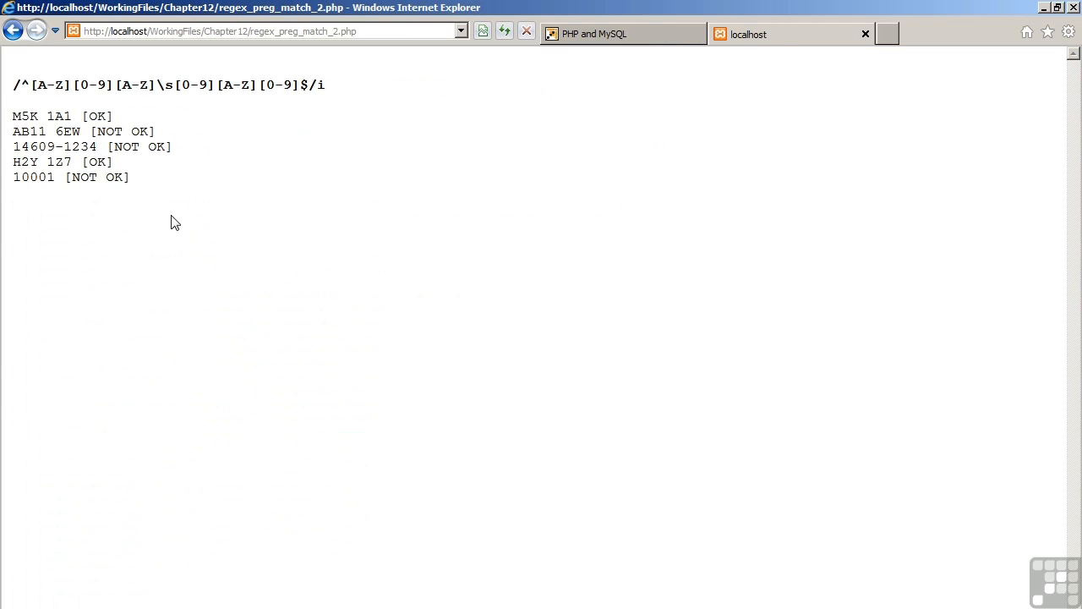
{"action": "mouse_move", "coordinate": [145, 179]}
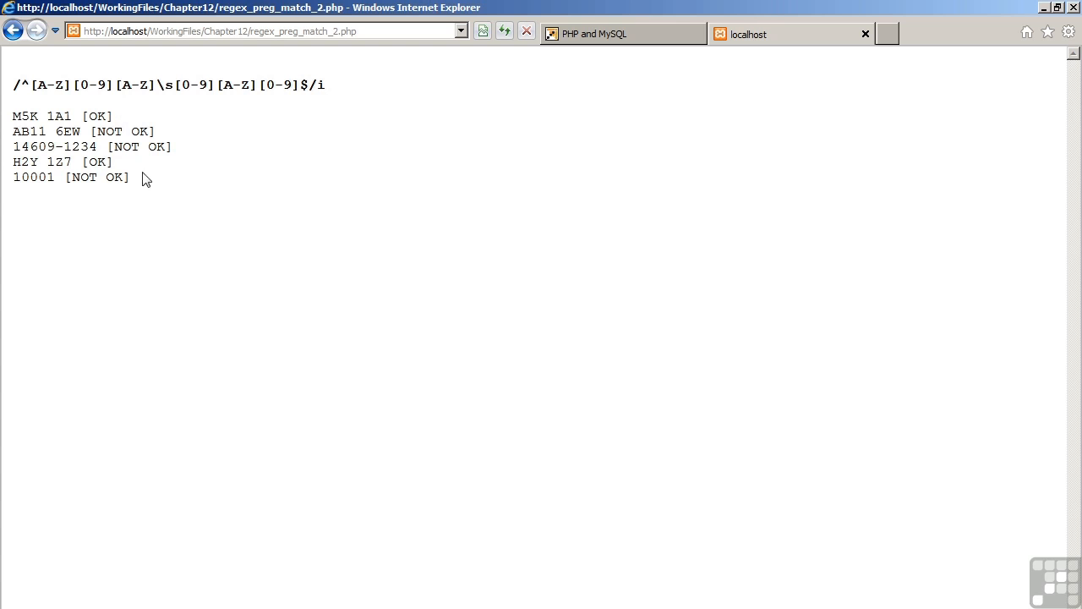
{"action": "mouse_move", "coordinate": [118, 169]}
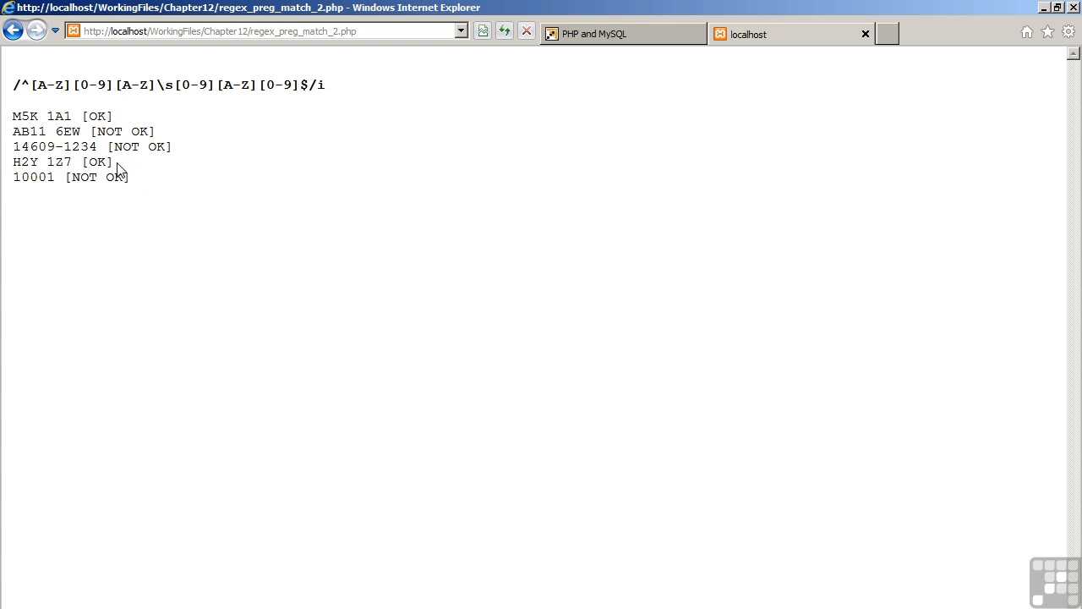
{"action": "mouse_move", "coordinate": [136, 215]}
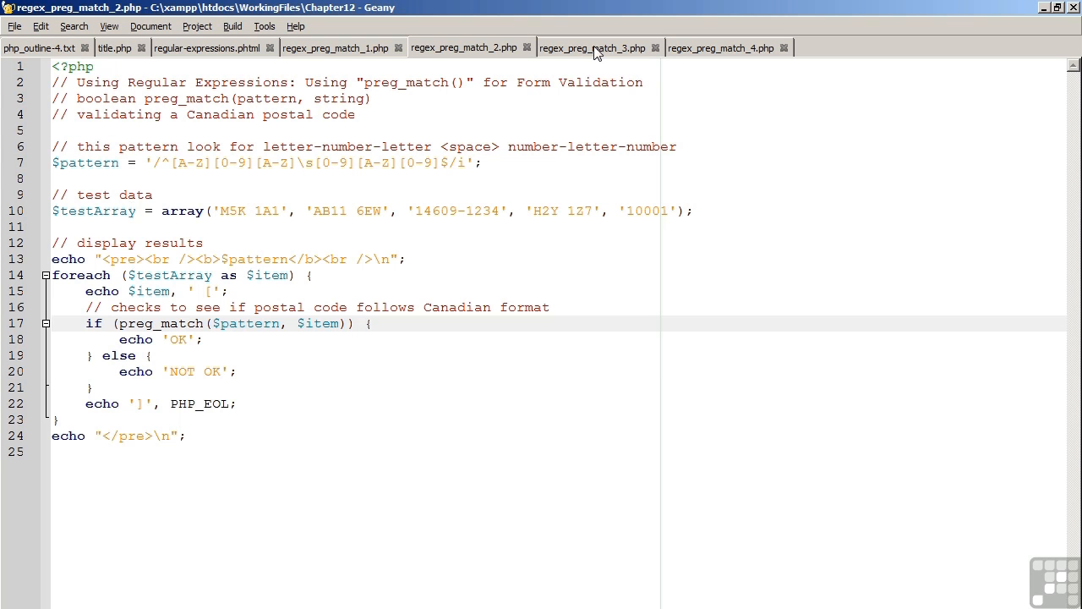
- Show regex_preg_match_3.php, the US ZIP code validation script
{"action": "left_click", "coordinate": [591, 47]}
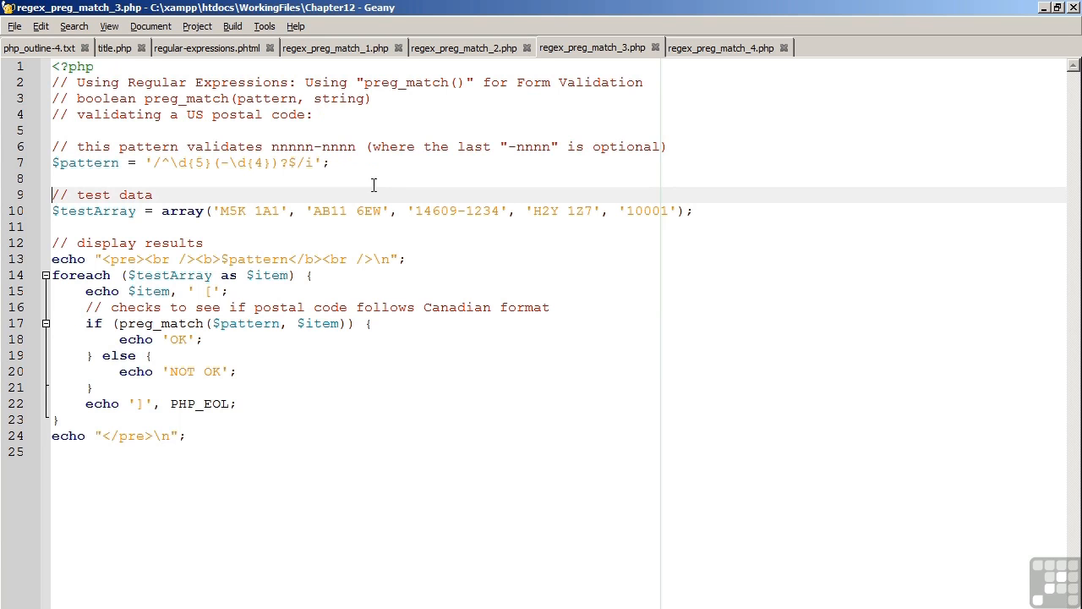
{"action": "mouse_move", "coordinate": [311, 141]}
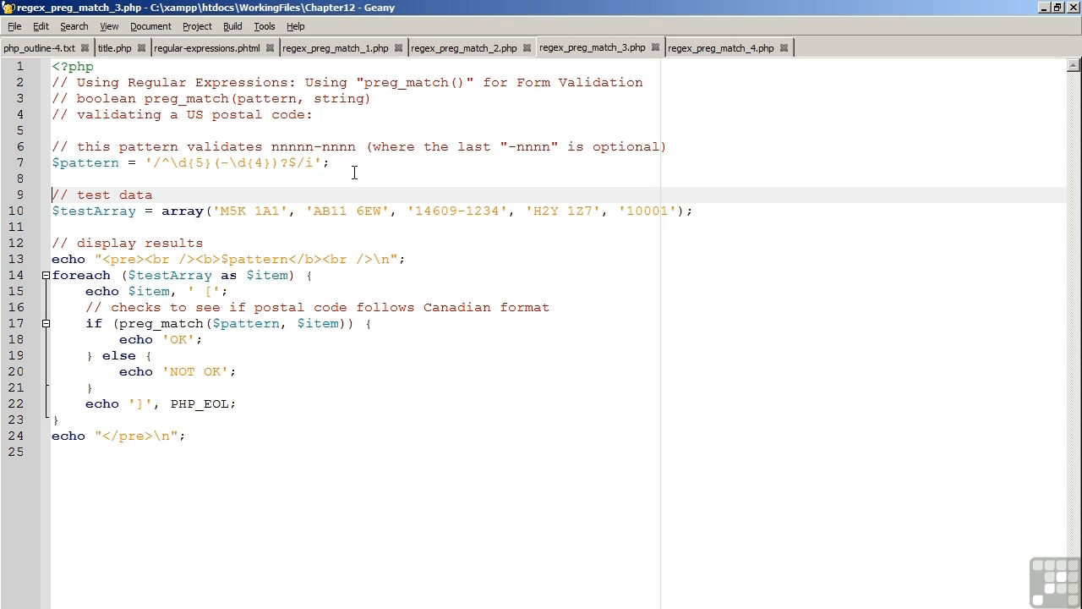
{"action": "mouse_move", "coordinate": [328, 135]}
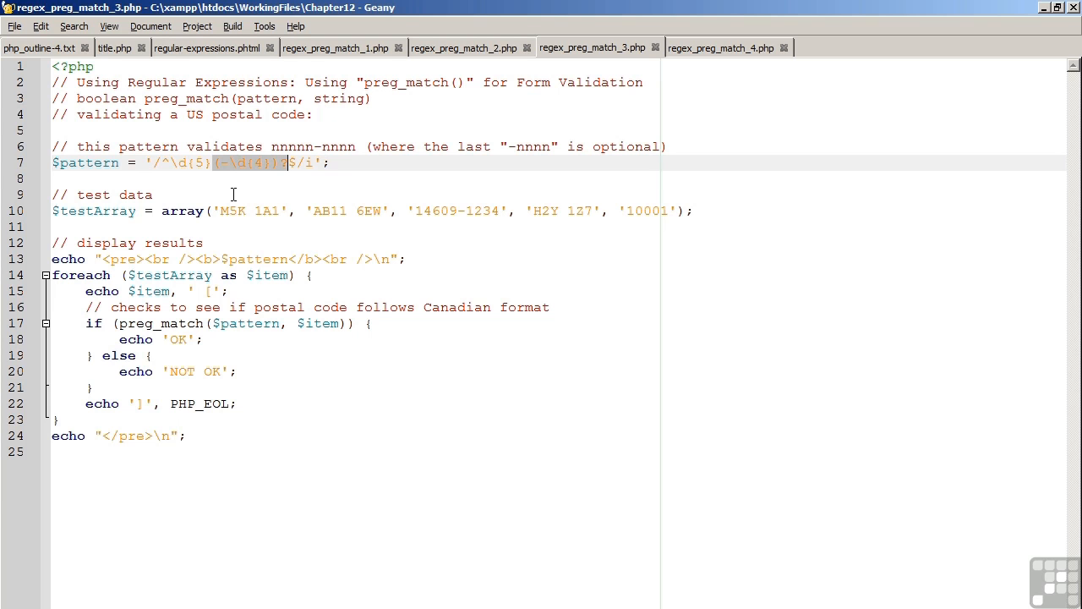
{"action": "mouse_move", "coordinate": [240, 176]}
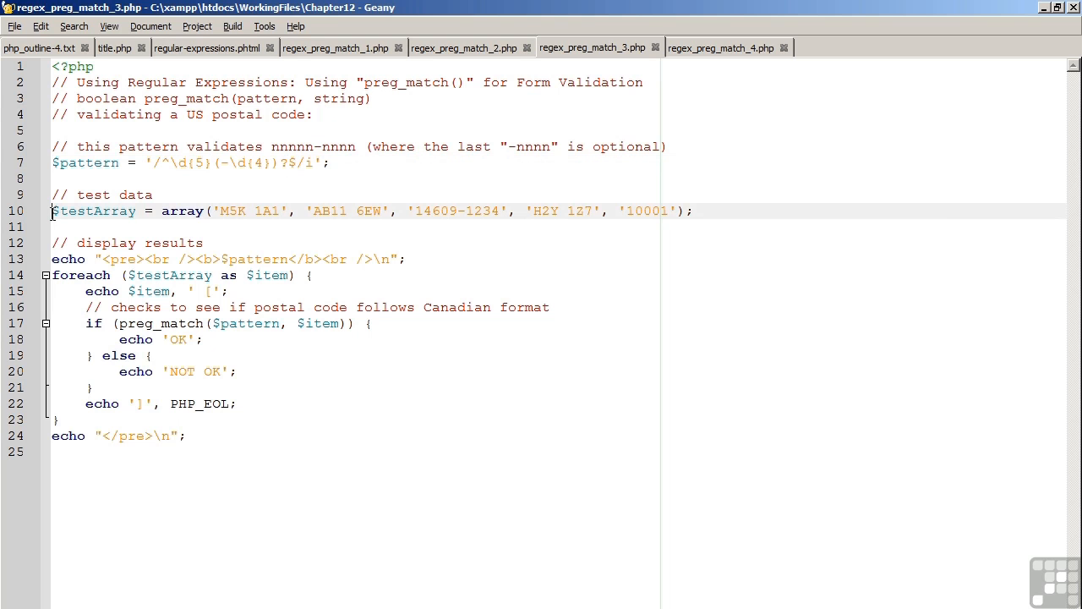
{"action": "mouse_move", "coordinate": [180, 506]}
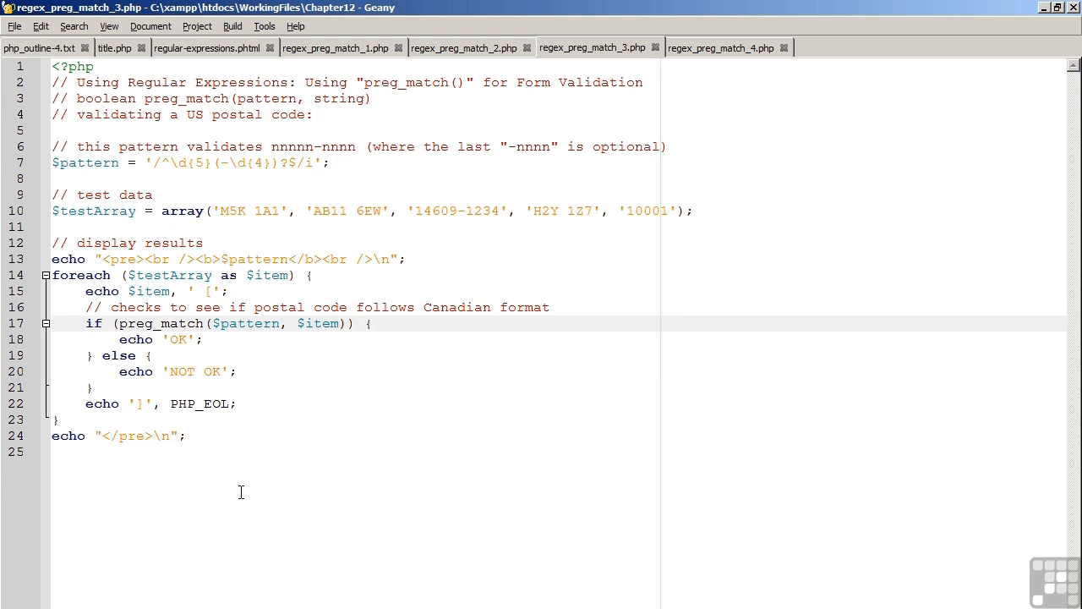
{"action": "mouse_move", "coordinate": [272, 474]}
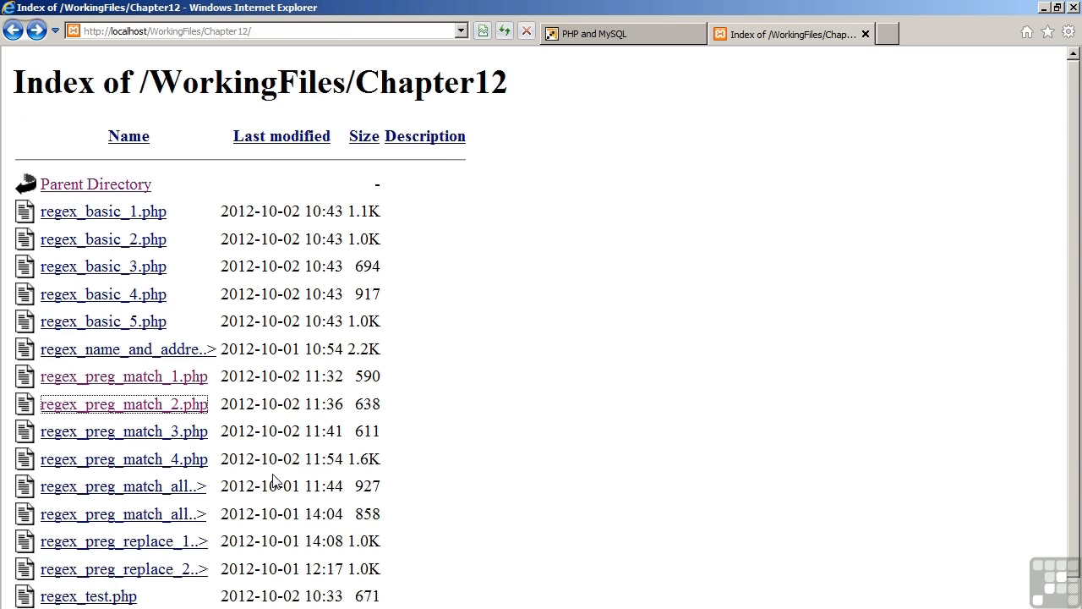
- Run regex_preg_match_3.php (14609-1234 and 10001 OK), then return to the Chapter12 index
{"action": "left_click", "coordinate": [123, 431]}
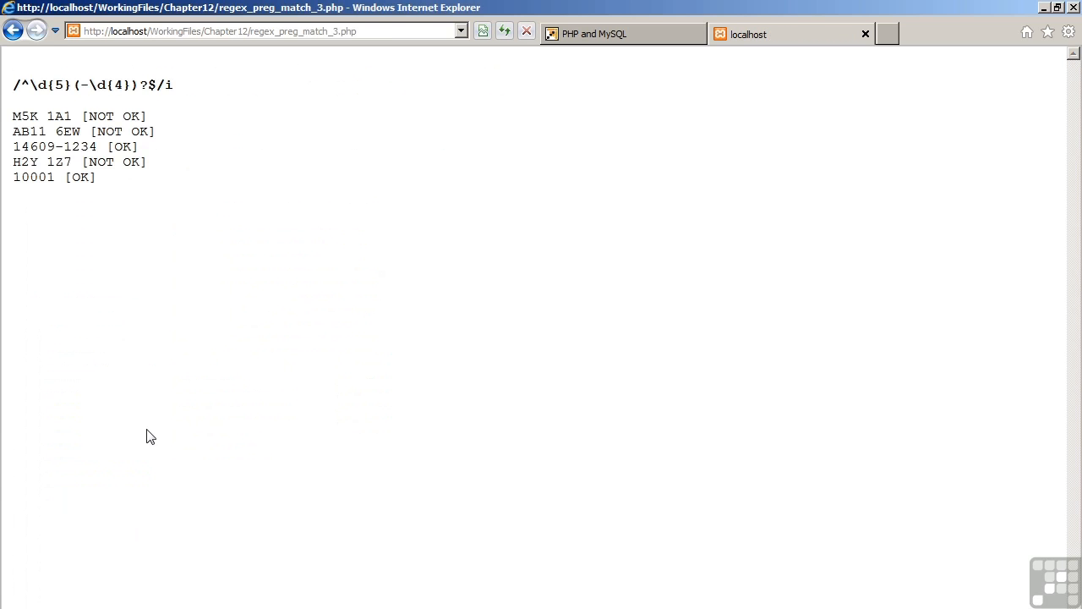
{"action": "mouse_move", "coordinate": [137, 220]}
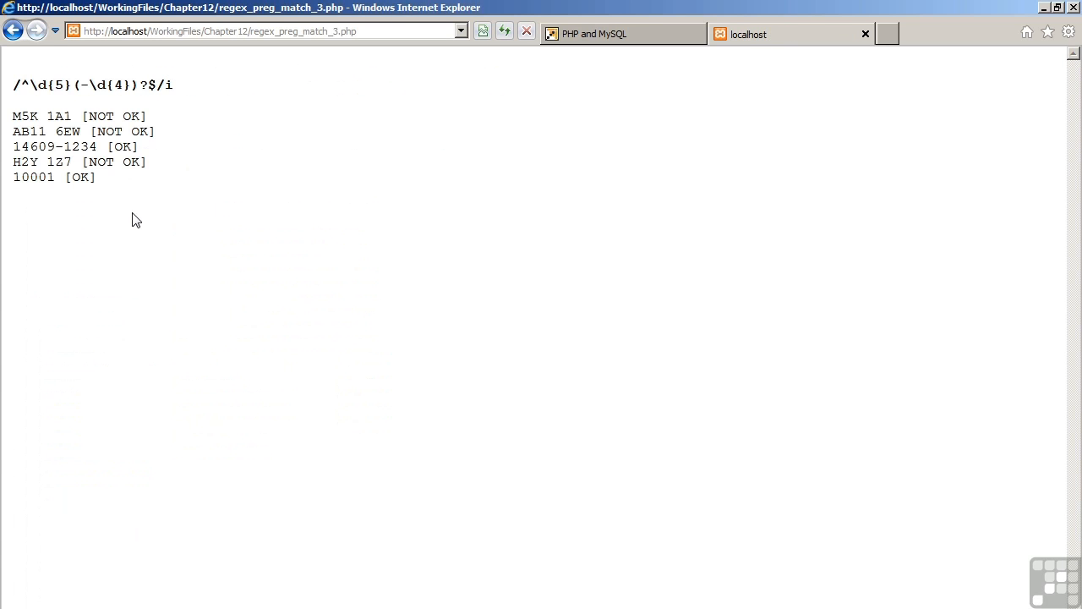
{"action": "mouse_move", "coordinate": [71, 216]}
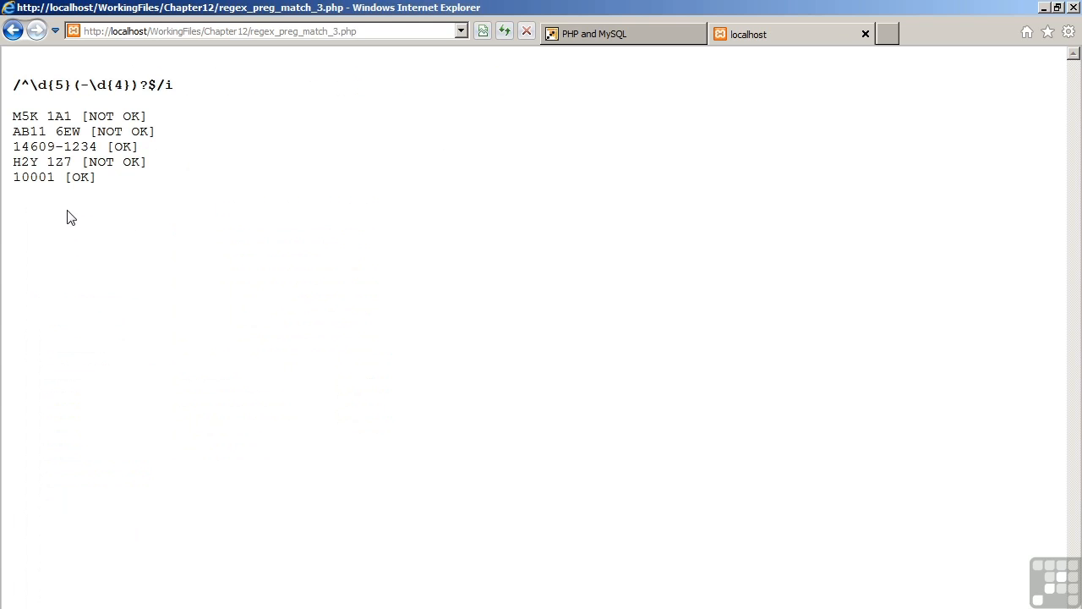
{"action": "mouse_move", "coordinate": [46, 198]}
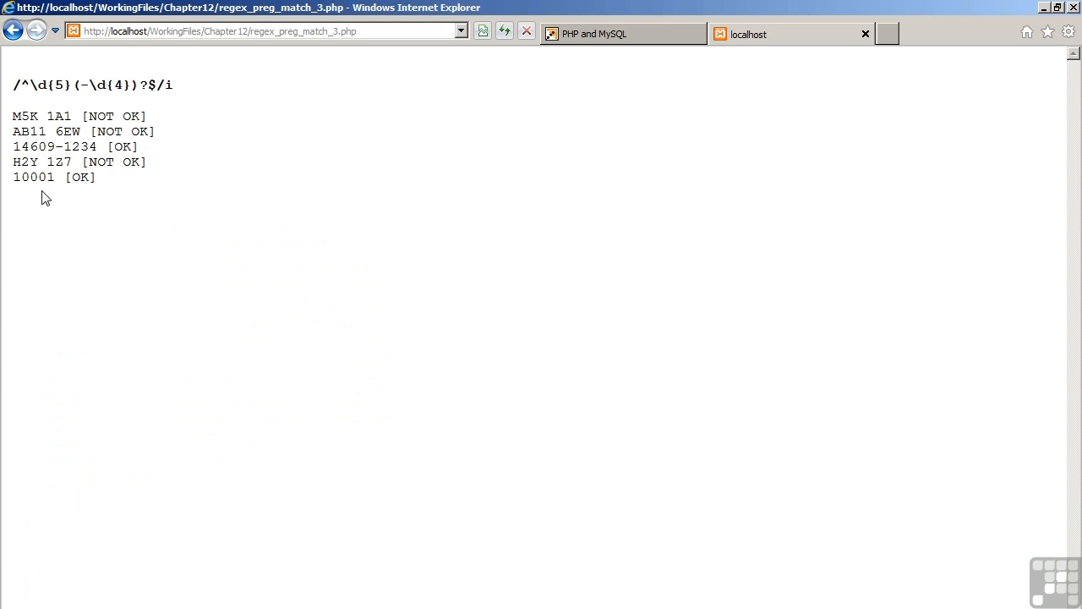
{"action": "mouse_move", "coordinate": [100, 209]}
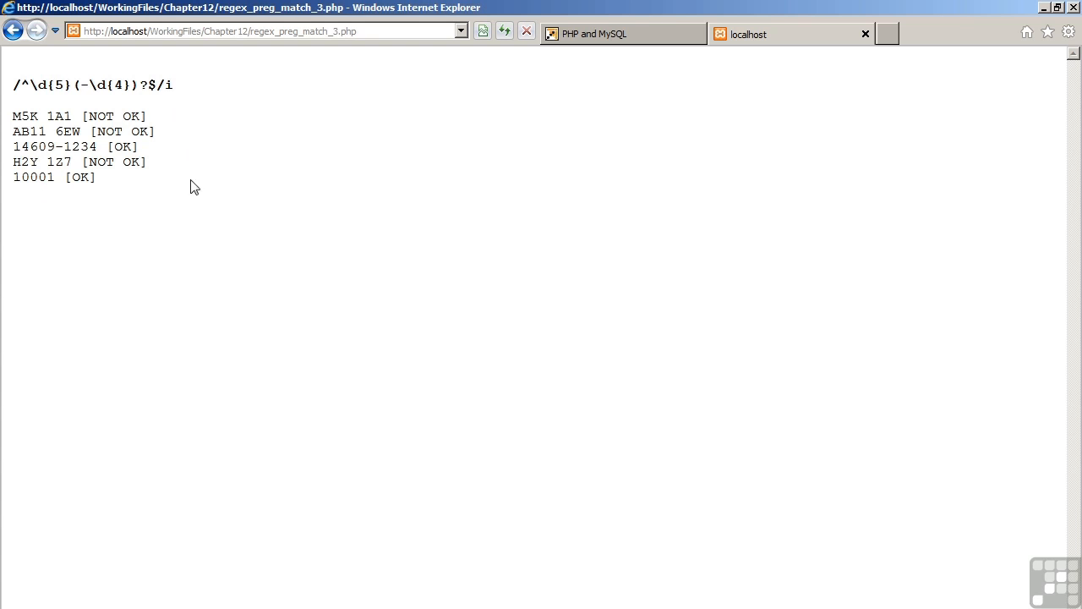
{"action": "mouse_move", "coordinate": [220, 267]}
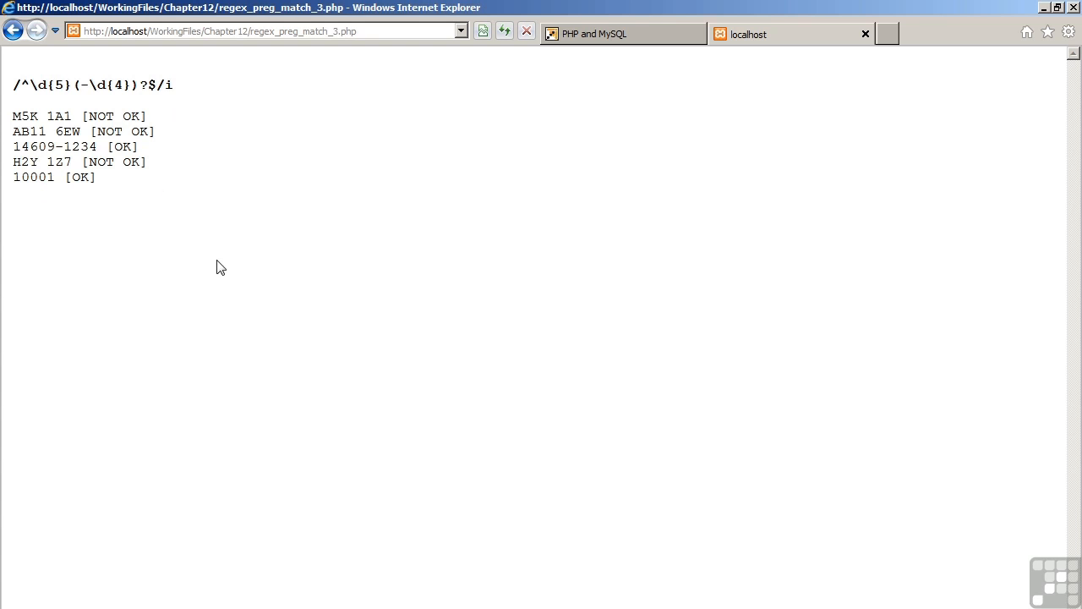
{"action": "mouse_move", "coordinate": [291, 310]}
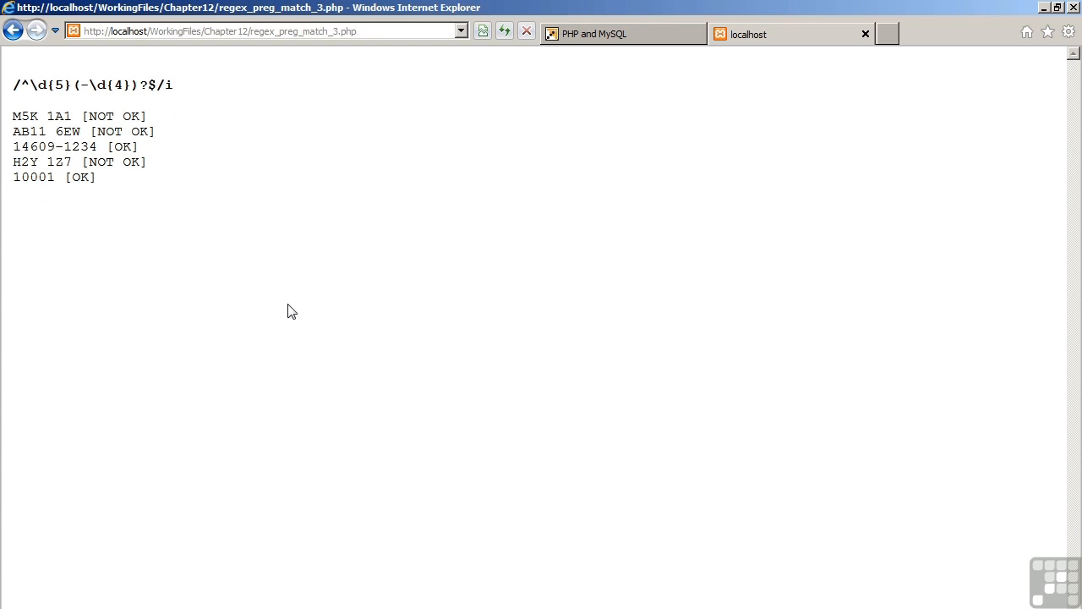
{"action": "left_click", "coordinate": [14, 30]}
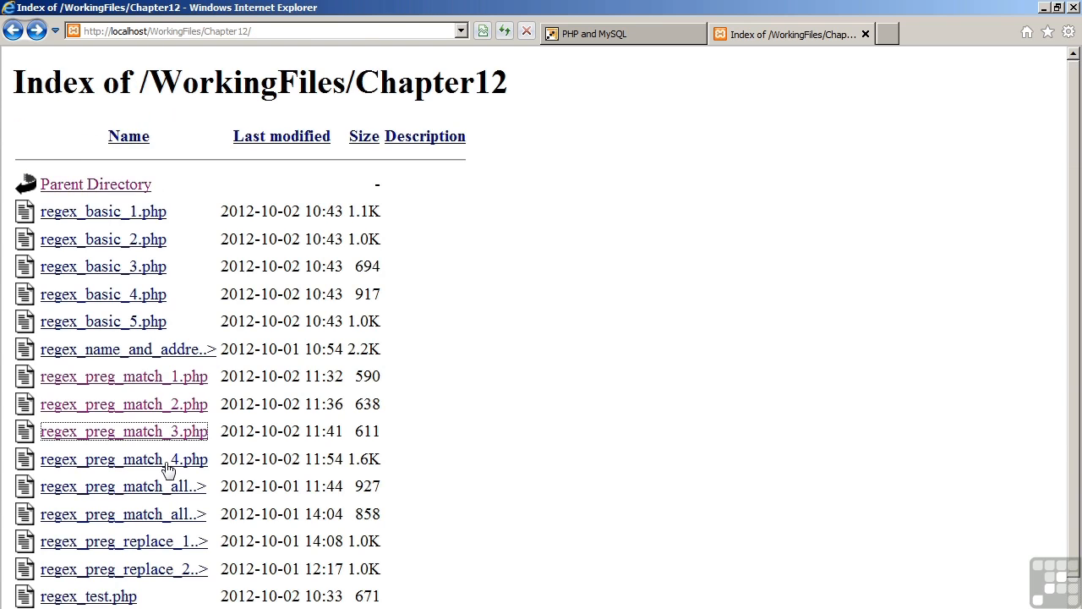
- Submit house number '<bad>number' in regex_preg_match_4.php, see it rejected, and enter 123
{"action": "left_click", "coordinate": [124, 458]}
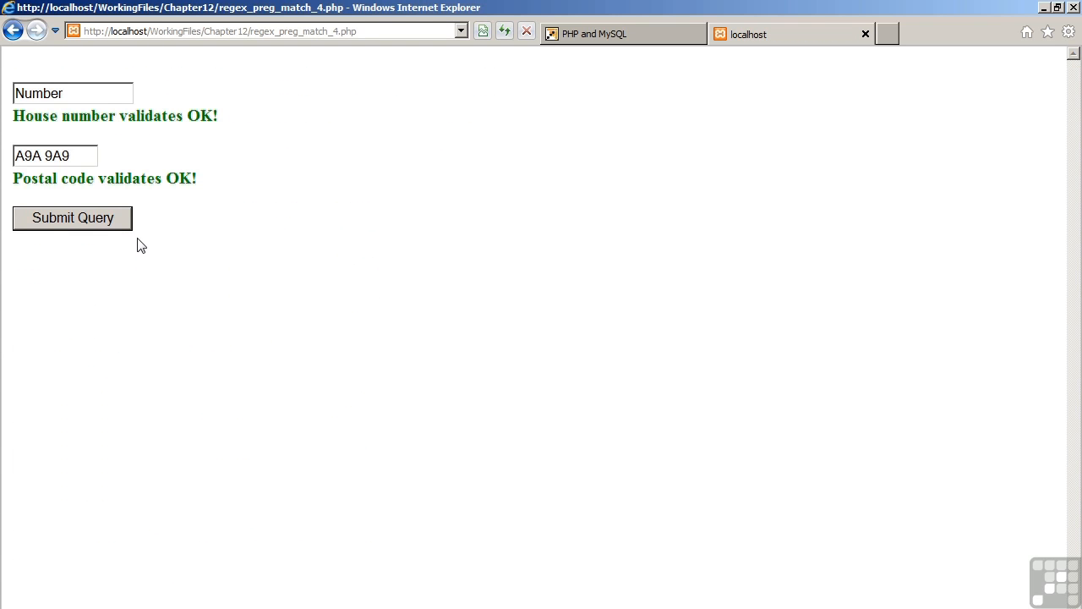
{"action": "left_click", "coordinate": [72, 93]}
{"action": "type", "text": "<ba"}
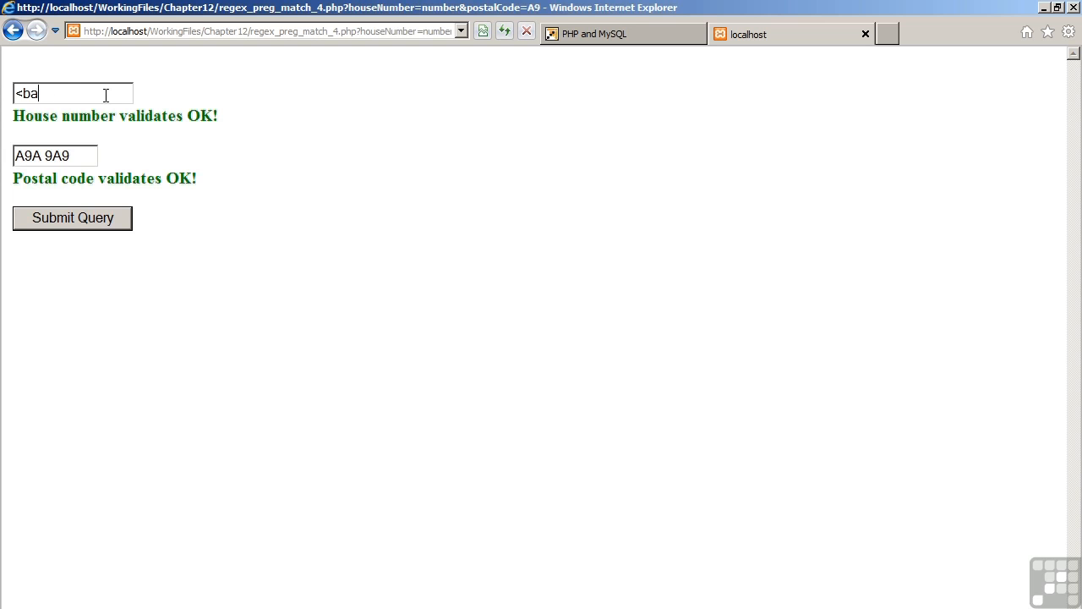
{"action": "type", "text": "d>number"}
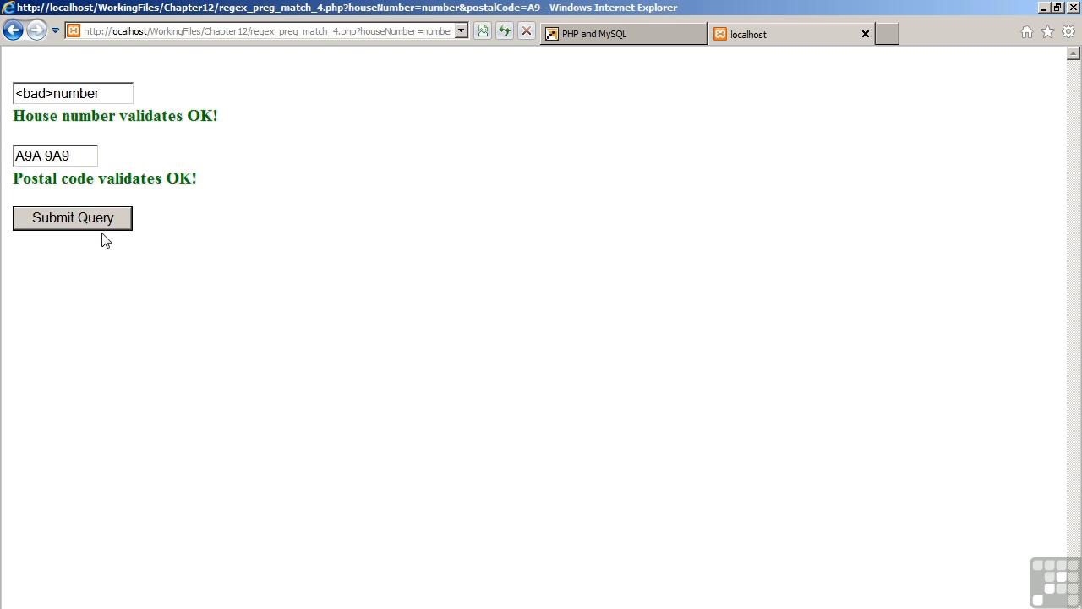
{"action": "left_click", "coordinate": [72, 217]}
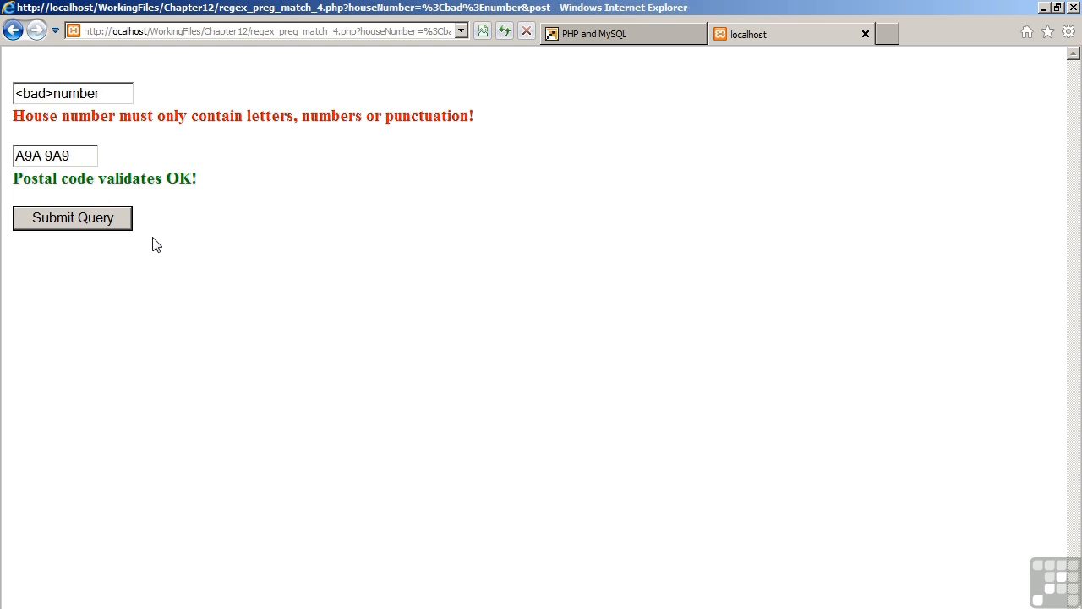
{"action": "mouse_move", "coordinate": [139, 144]}
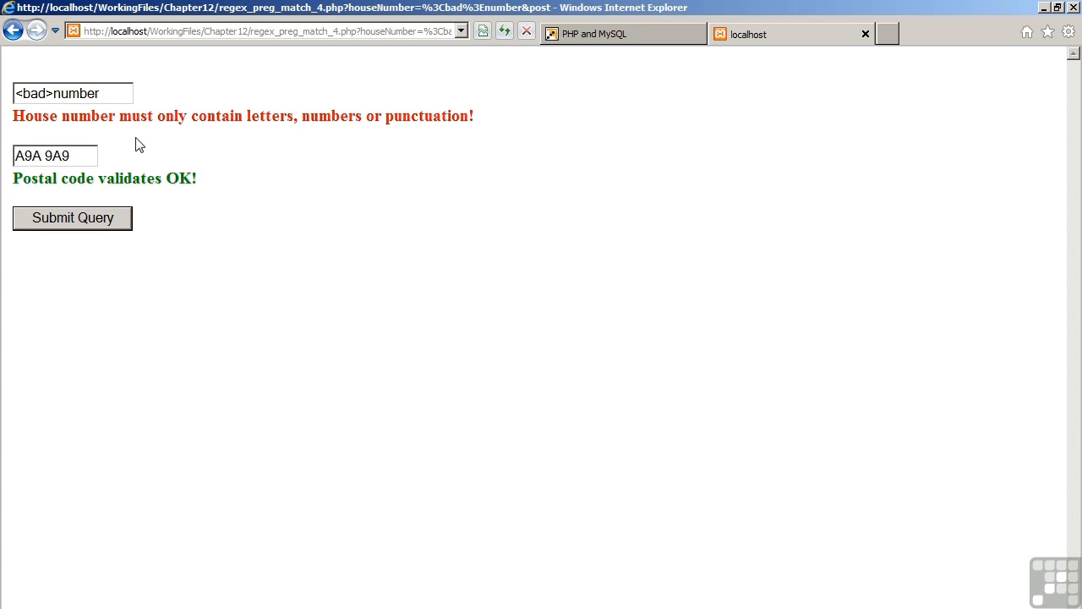
{"action": "mouse_move", "coordinate": [236, 143]}
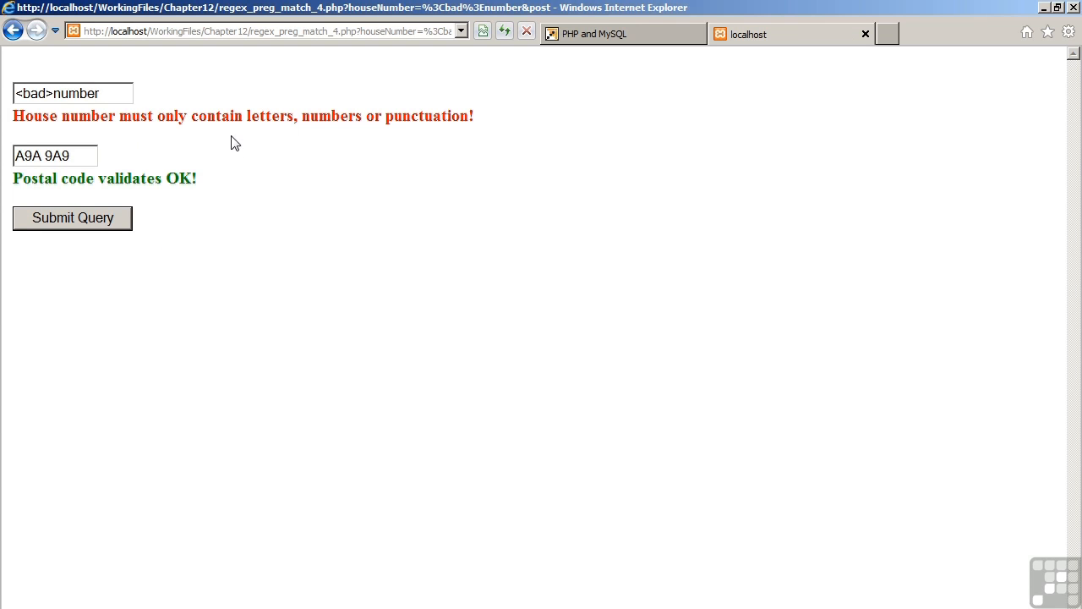
{"action": "mouse_move", "coordinate": [235, 138]}
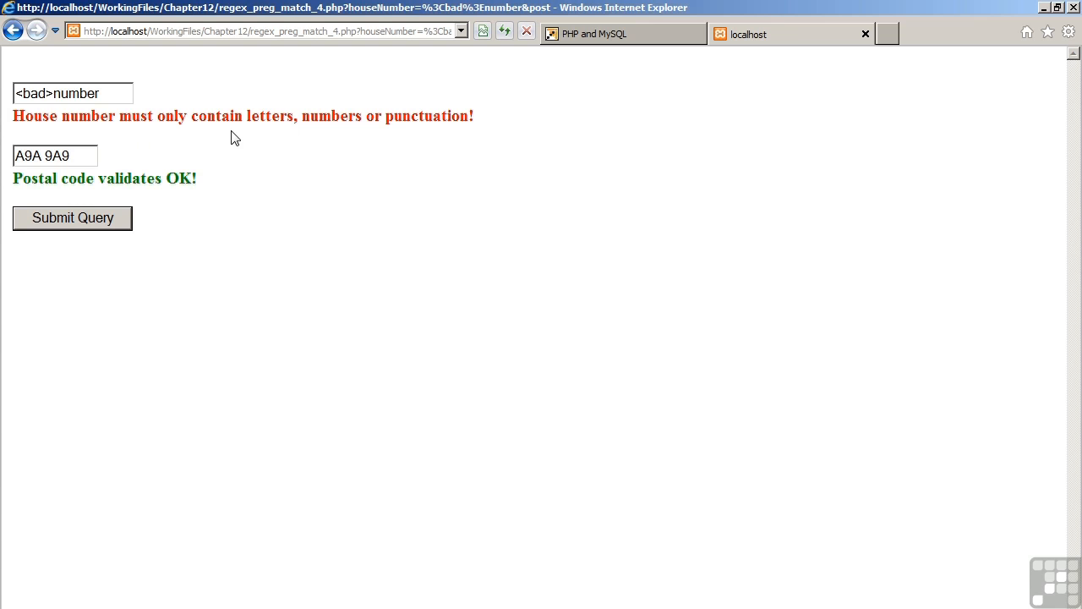
{"action": "left_click", "coordinate": [72, 93]}
{"action": "type", "text": "123"}
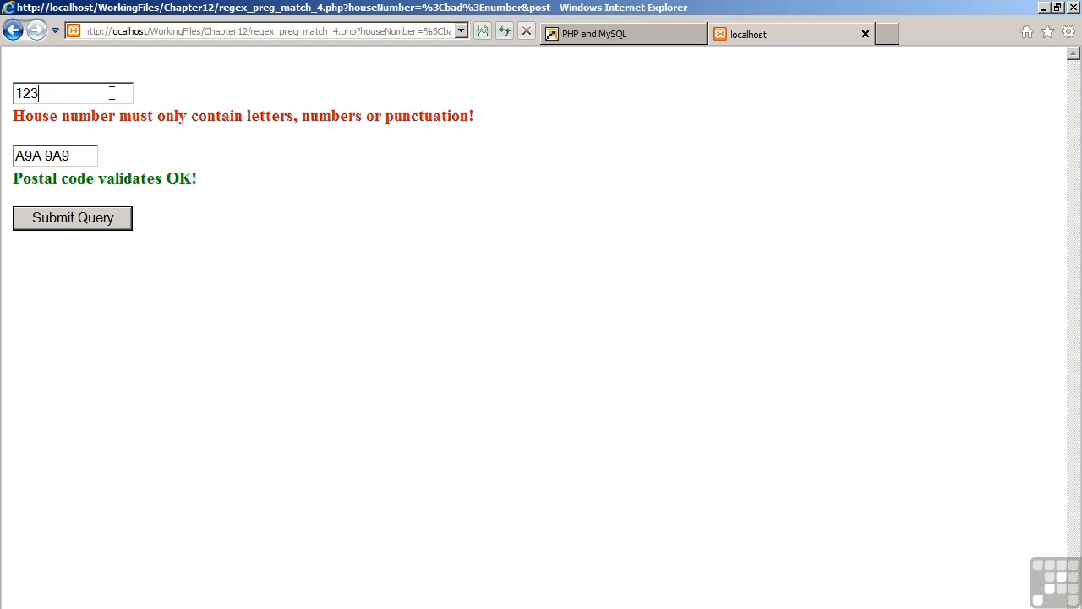
- Submit house number 123, then test symbol and 'B8B 8B89' postal codes, both rejected
{"action": "left_click", "coordinate": [72, 218]}
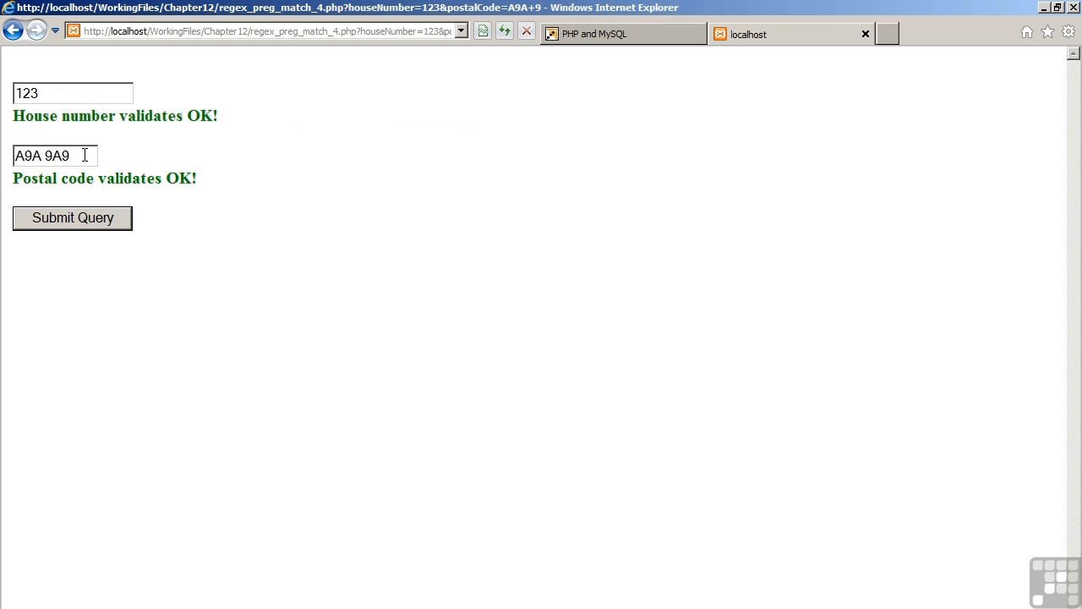
{"action": "key", "text": "Backspace"}
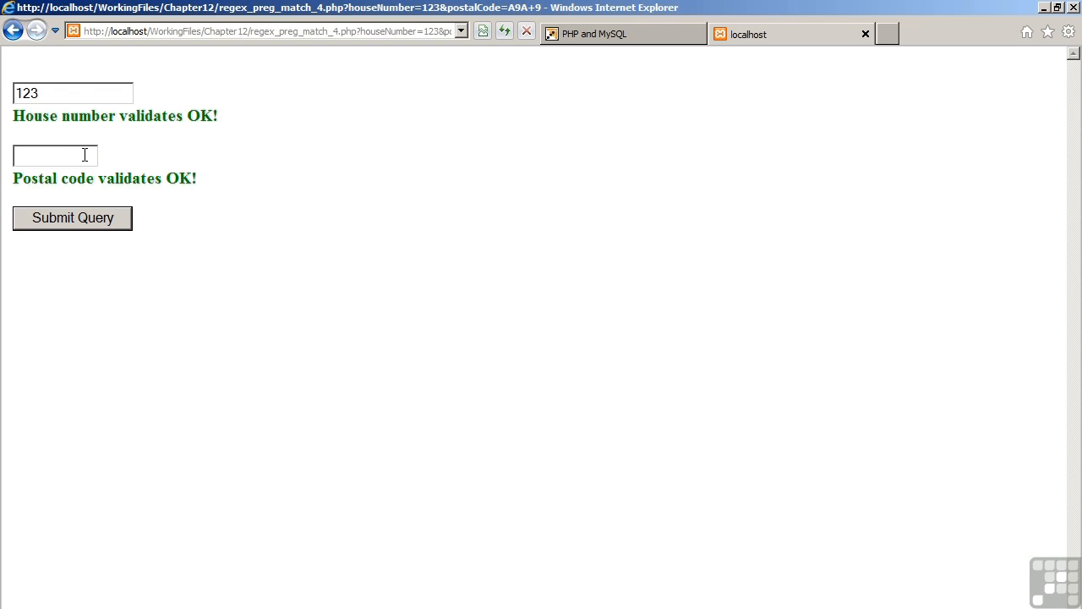
{"action": "left_click", "coordinate": [72, 217]}
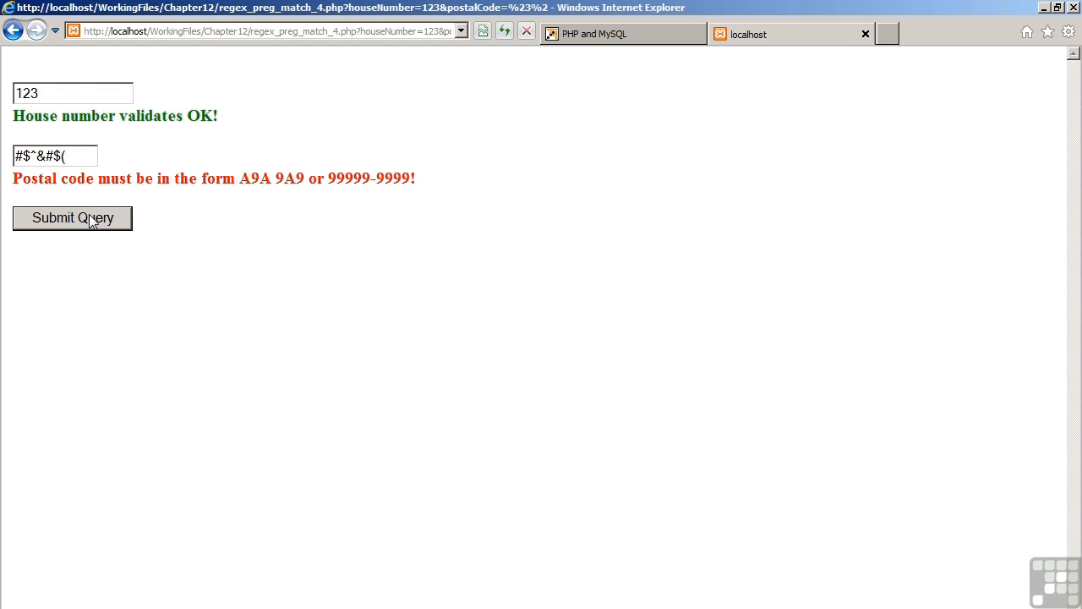
{"action": "mouse_move", "coordinate": [174, 228]}
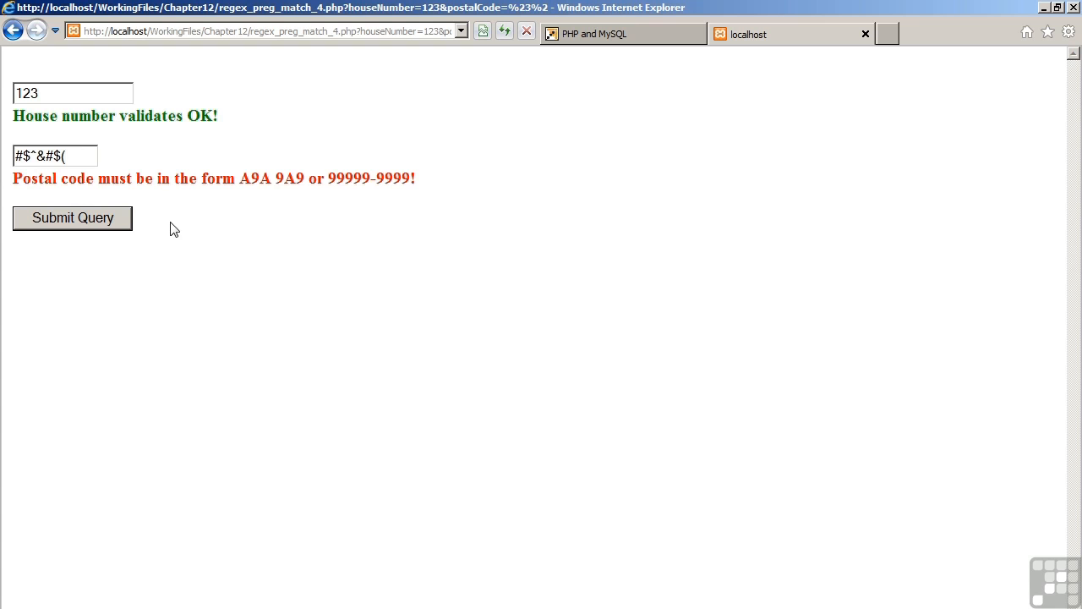
{"action": "mouse_move", "coordinate": [259, 184]}
{"action": "type", "text": "B8B 8B8"}
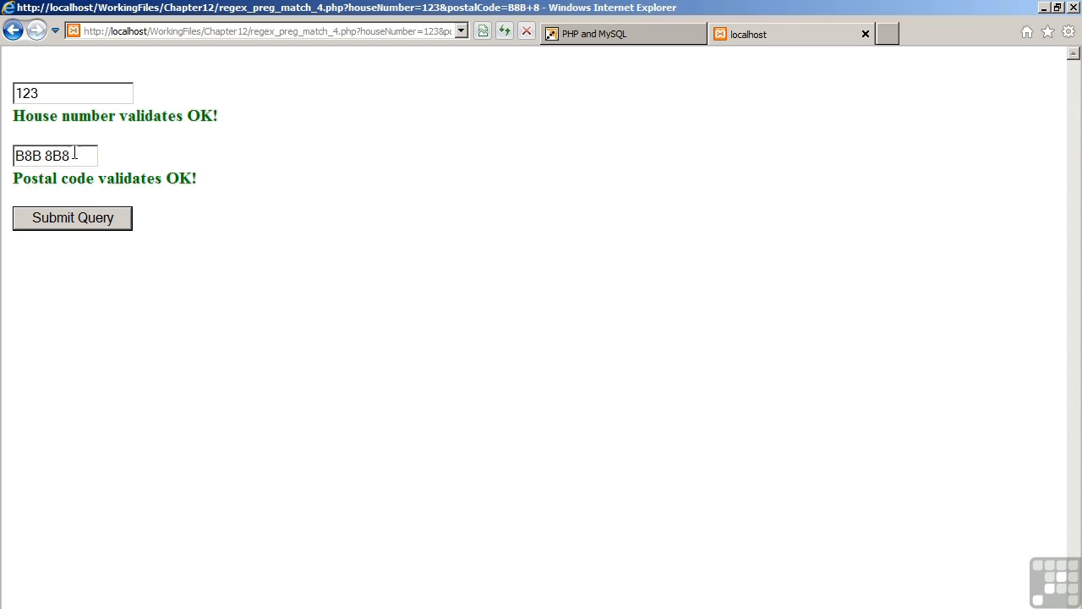
{"action": "type", "text": "9"}
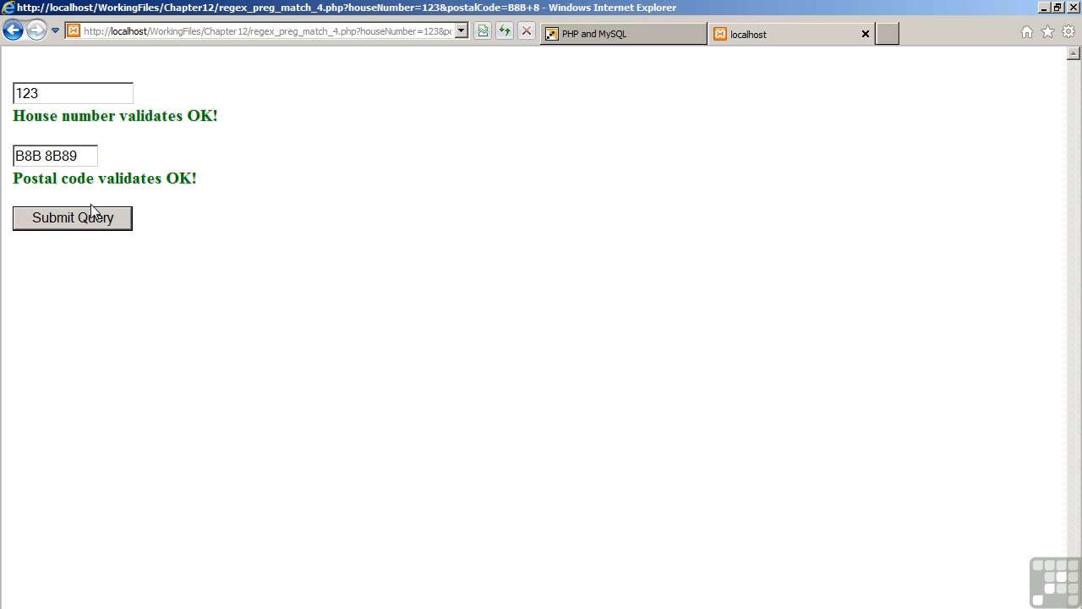
{"action": "left_click", "coordinate": [72, 217]}
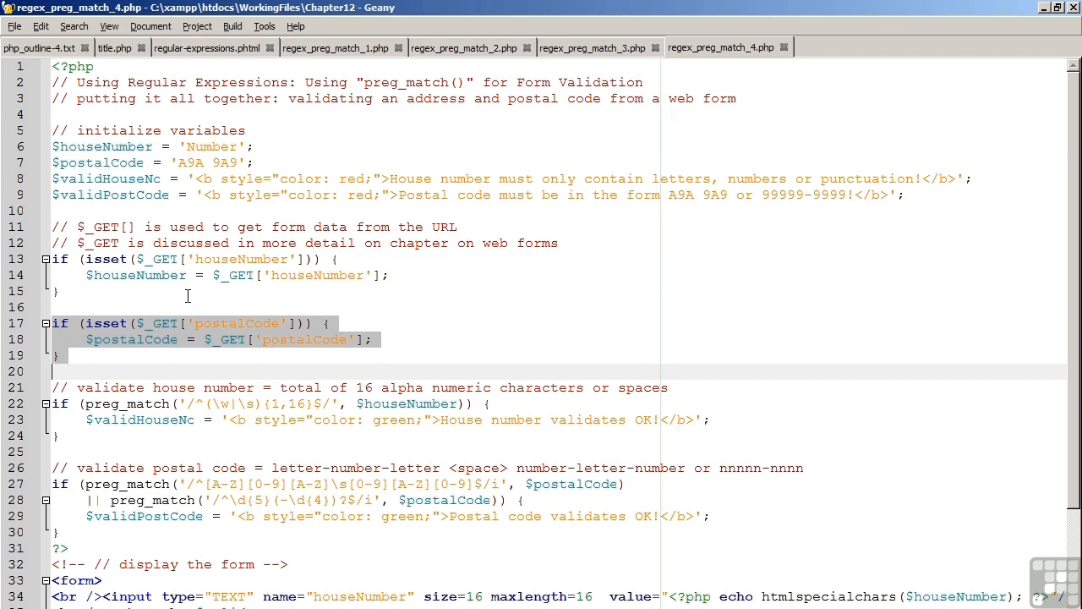
- Review the house number and postal code validation blocks in regex_preg_match_4.php
{"action": "scroll", "scroll_direction": "down", "scroll_amount": 3}
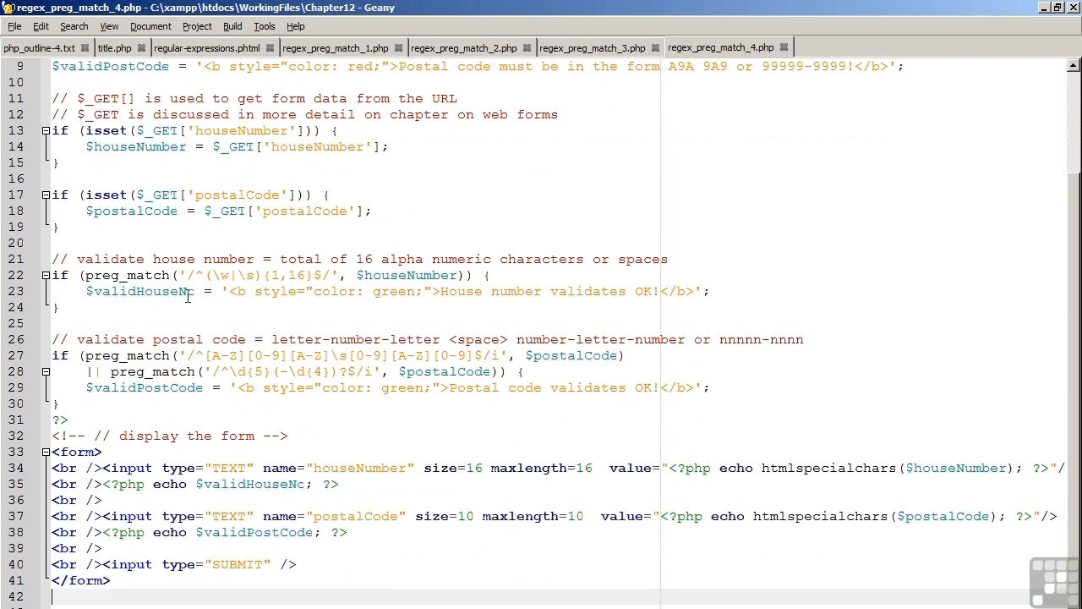
{"action": "left_click", "coordinate": [254, 275]}
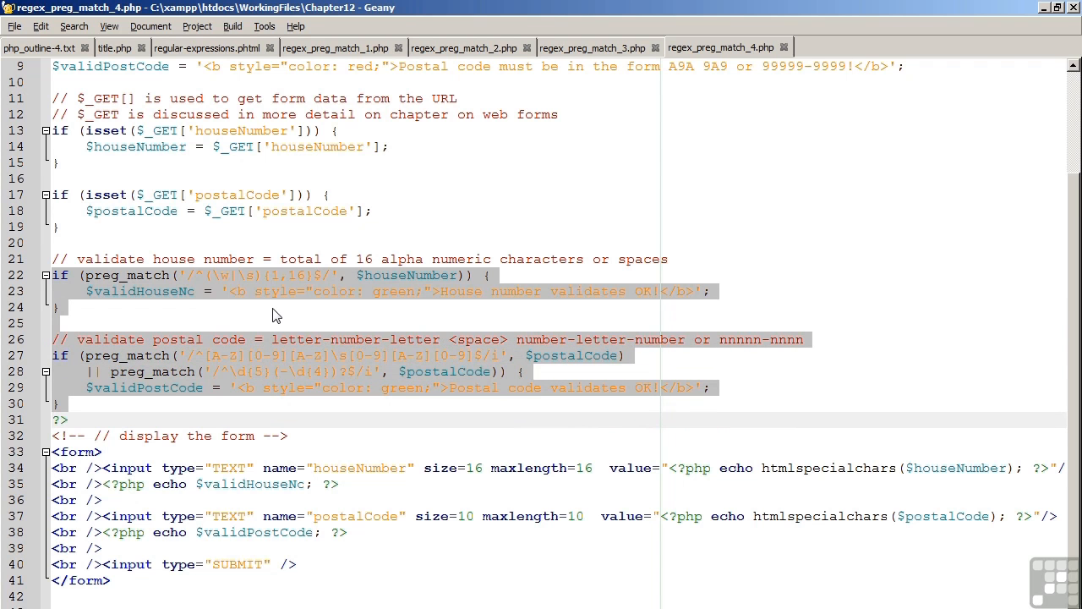
{"action": "mouse_move", "coordinate": [287, 277]}
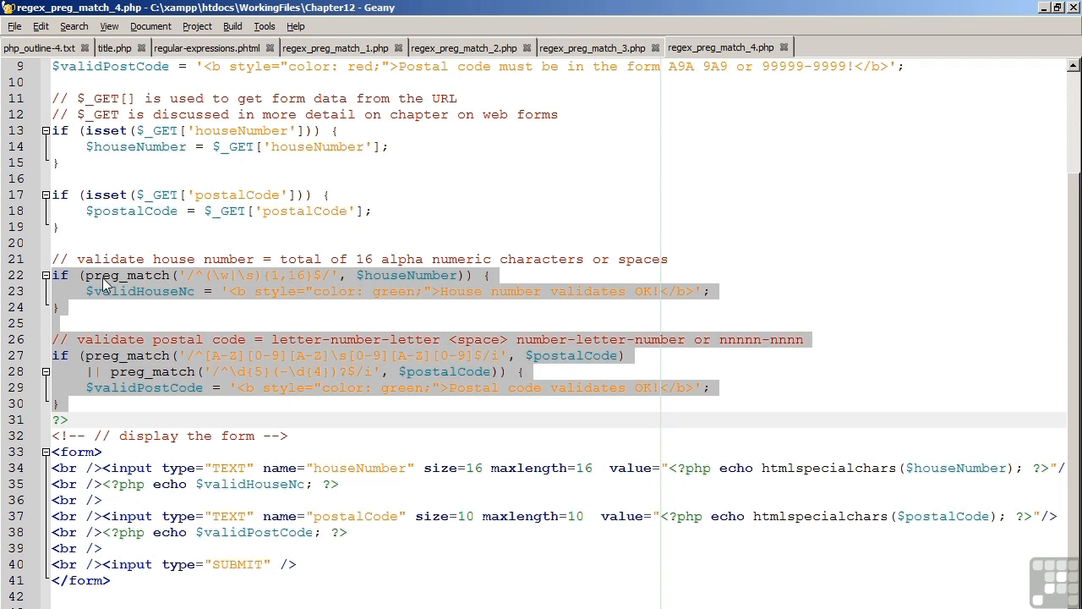
{"action": "left_click", "coordinate": [98, 275]}
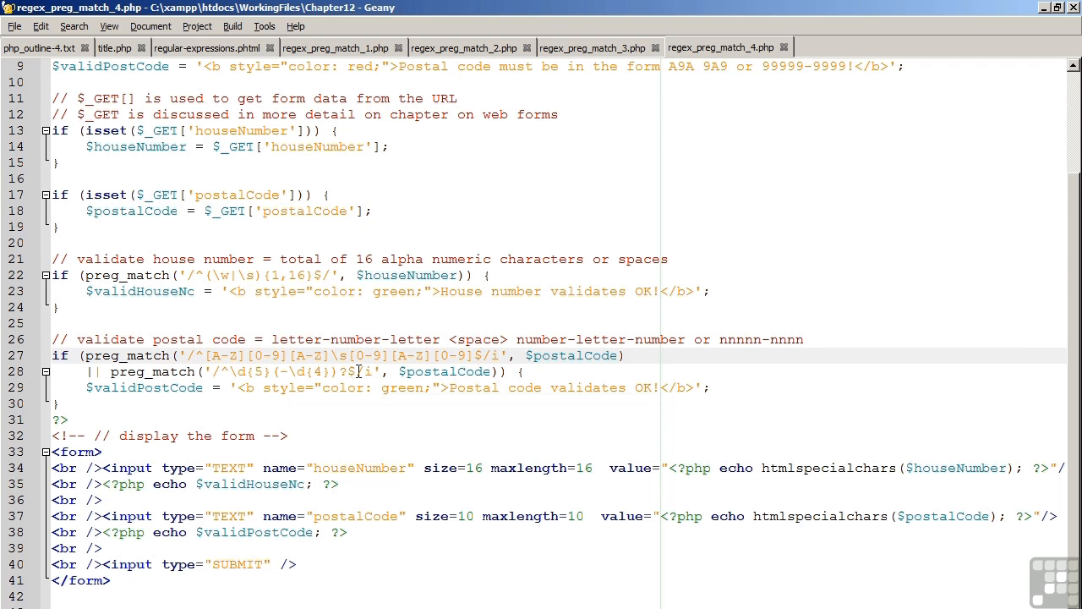
{"action": "mouse_move", "coordinate": [289, 365]}
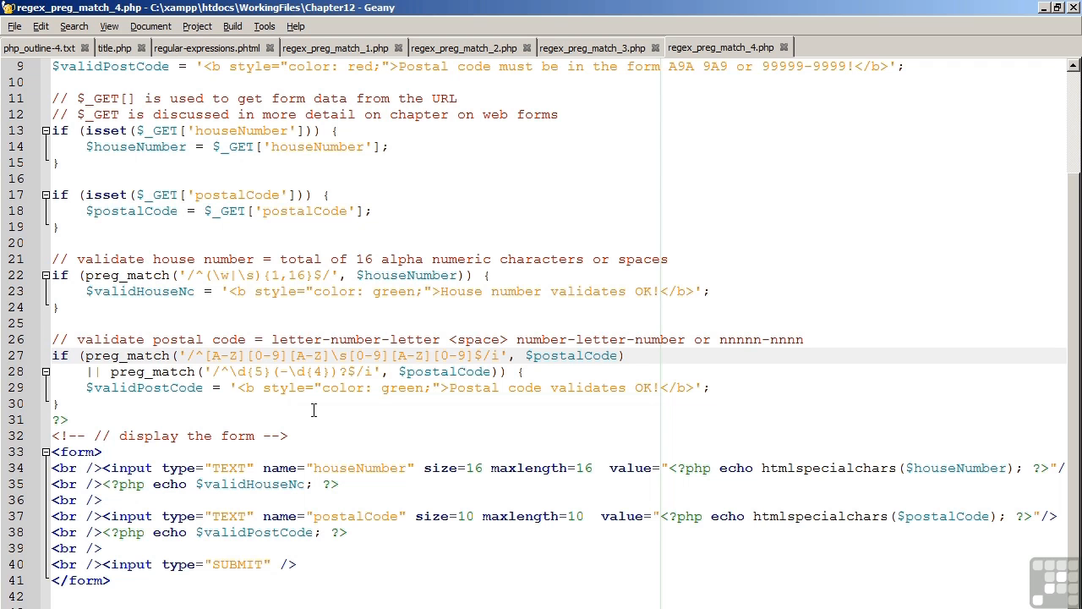
{"action": "mouse_move", "coordinate": [274, 404]}
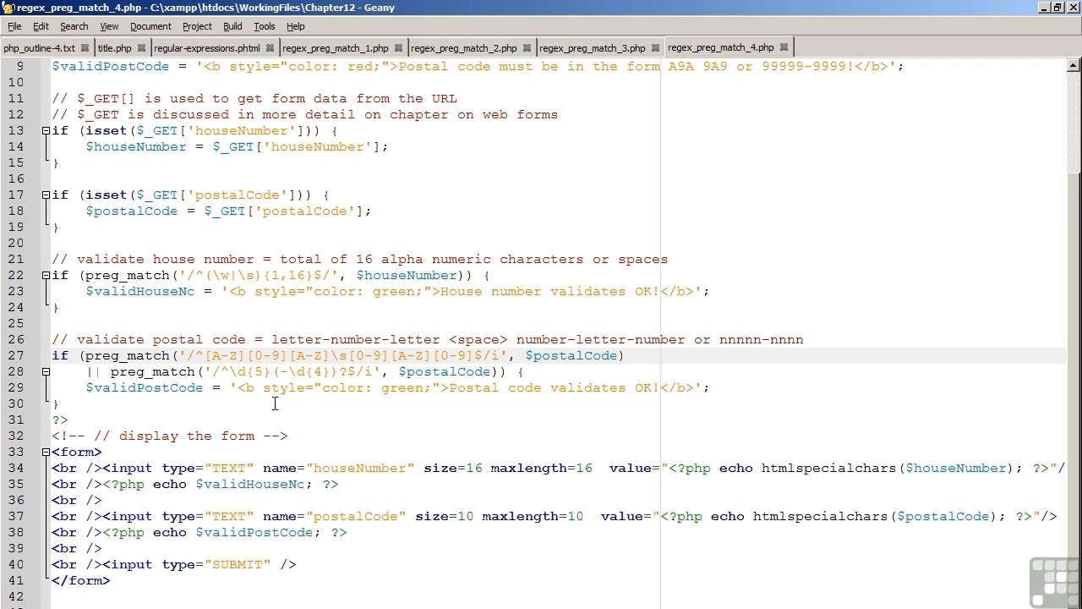
{"action": "scroll", "scroll_direction": "up", "scroll_amount": 3}
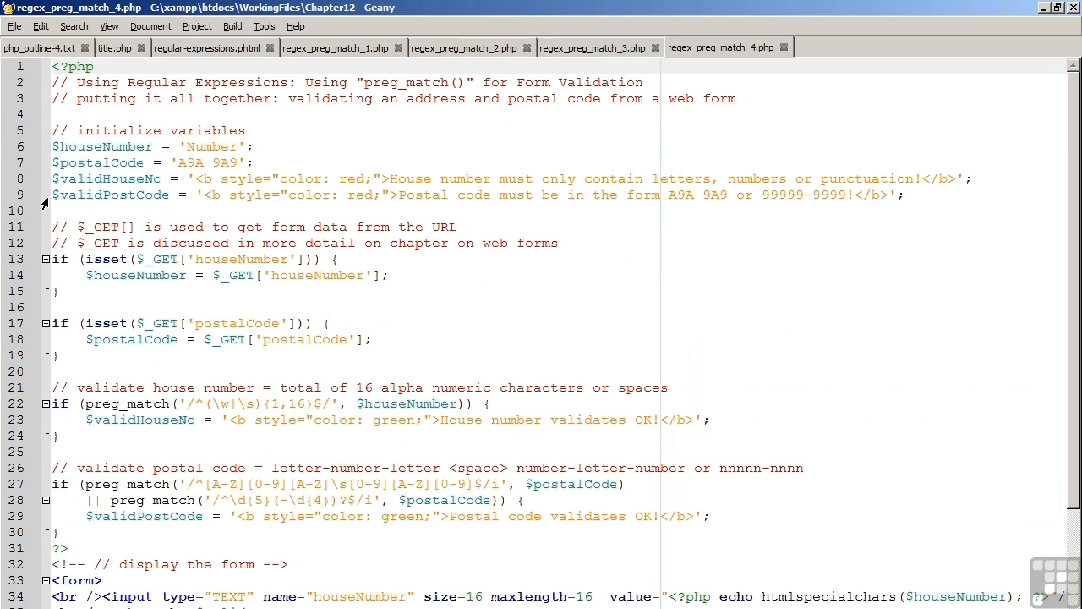
{"action": "mouse_move", "coordinate": [44, 145]}
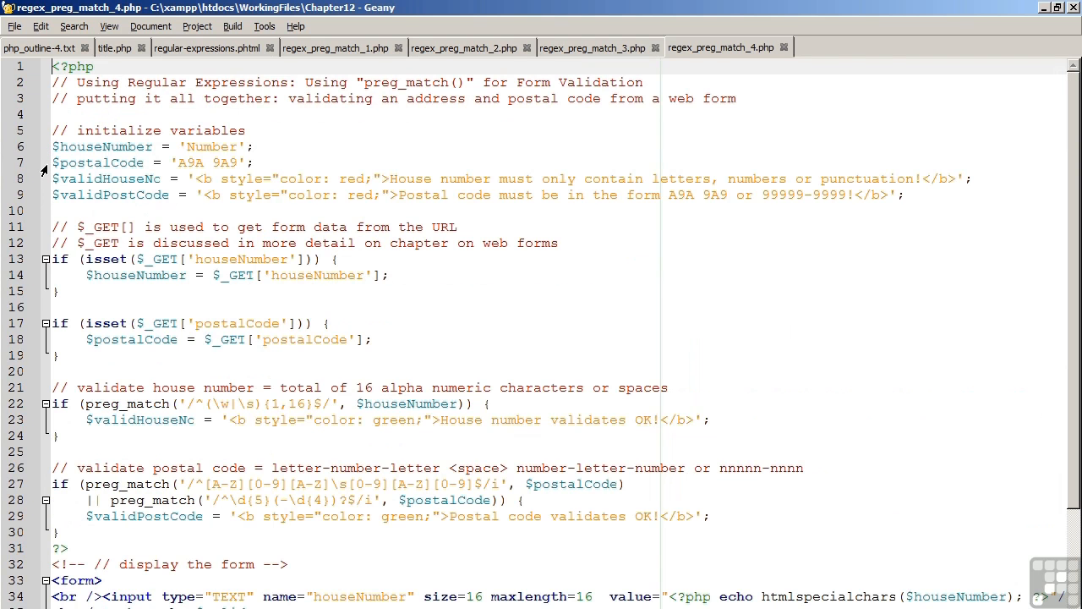
- View the form HTML, then return to the browser showing 'B8B 8B89' rejected
{"action": "scroll", "scroll_direction": "down", "scroll_amount": 3}
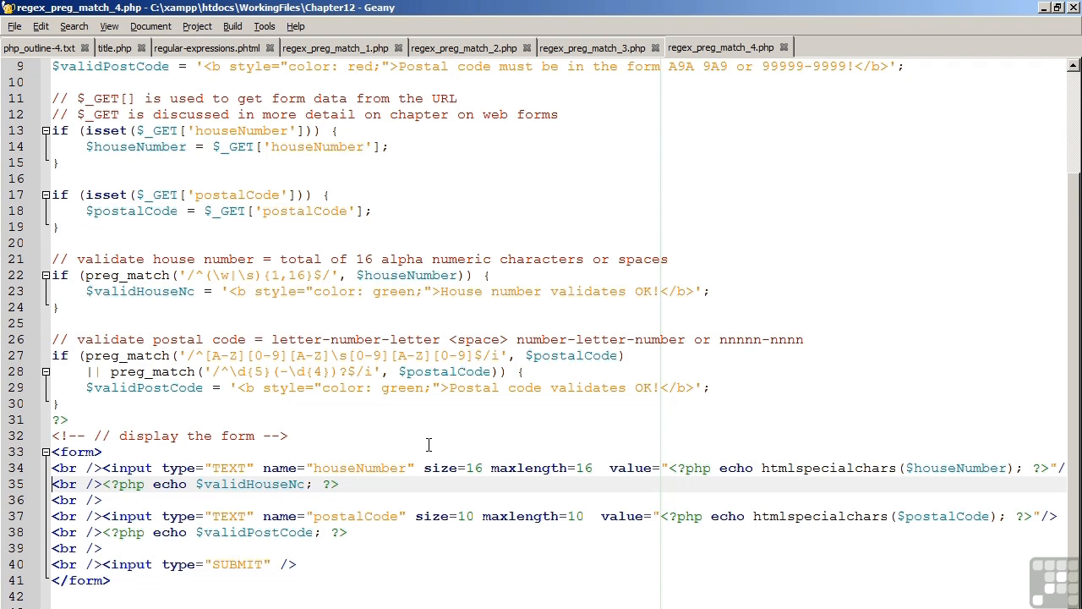
{"action": "left_click", "coordinate": [595, 34]}
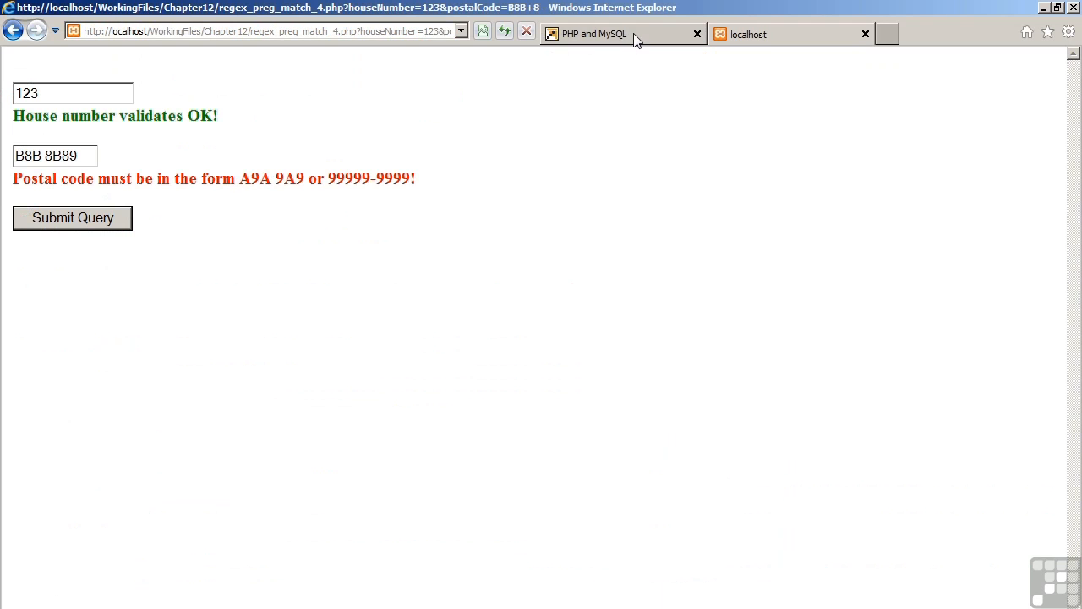
- Bring up the PHP and MySQL preg_match form validation course page in Internet Explorer
{"action": "left_click", "coordinate": [591, 34]}
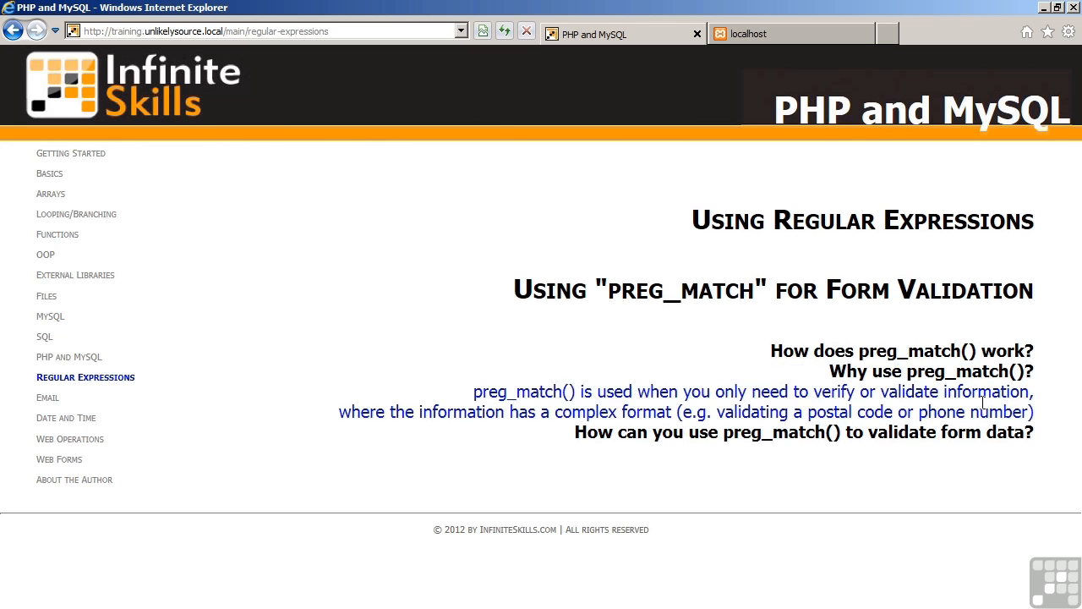
{"action": "mouse_move", "coordinate": [936, 480]}
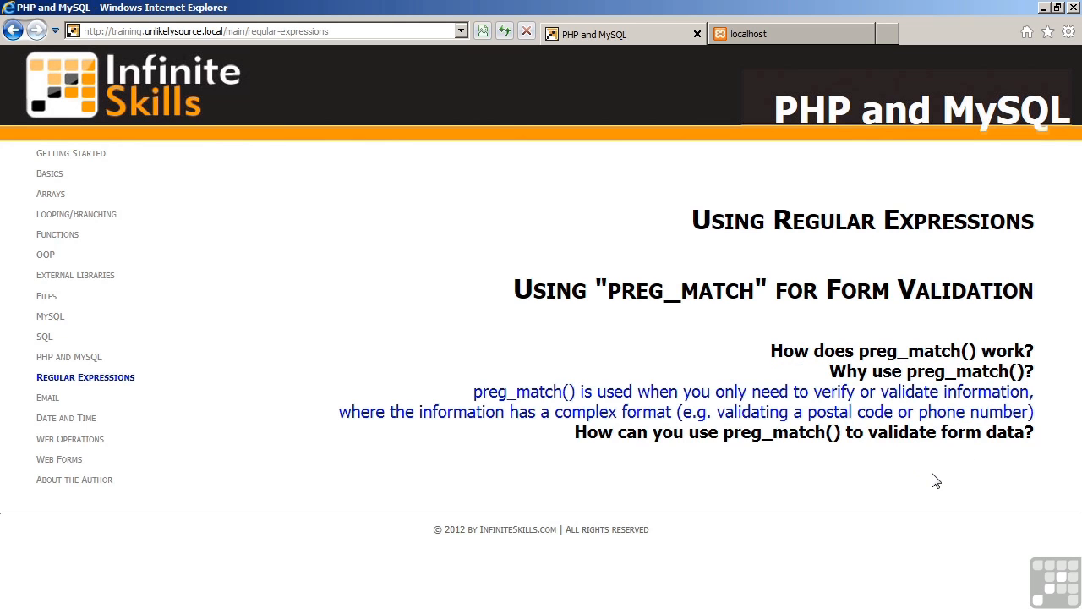